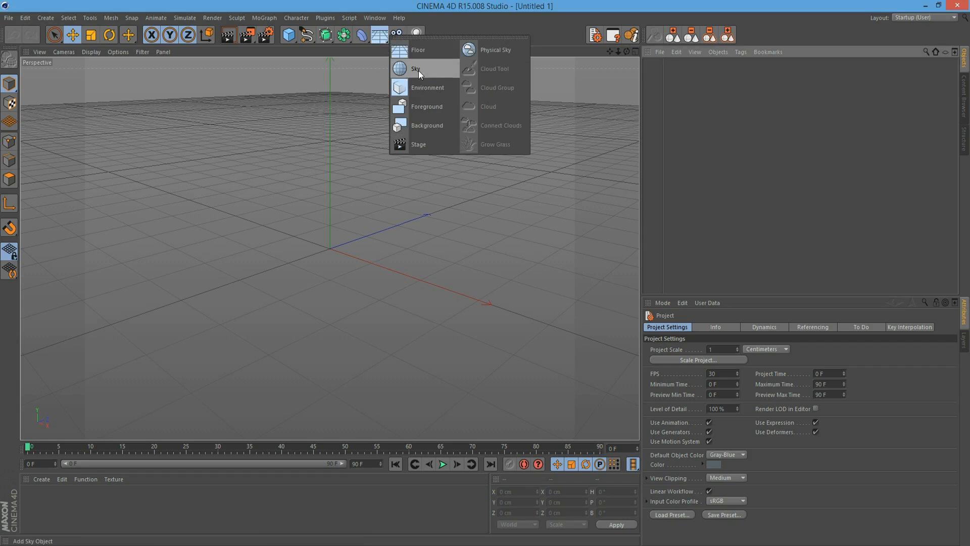
Step: Add a Sky object to the scene and create a new default material
{"action": "left_click", "coordinate": [415, 68]}
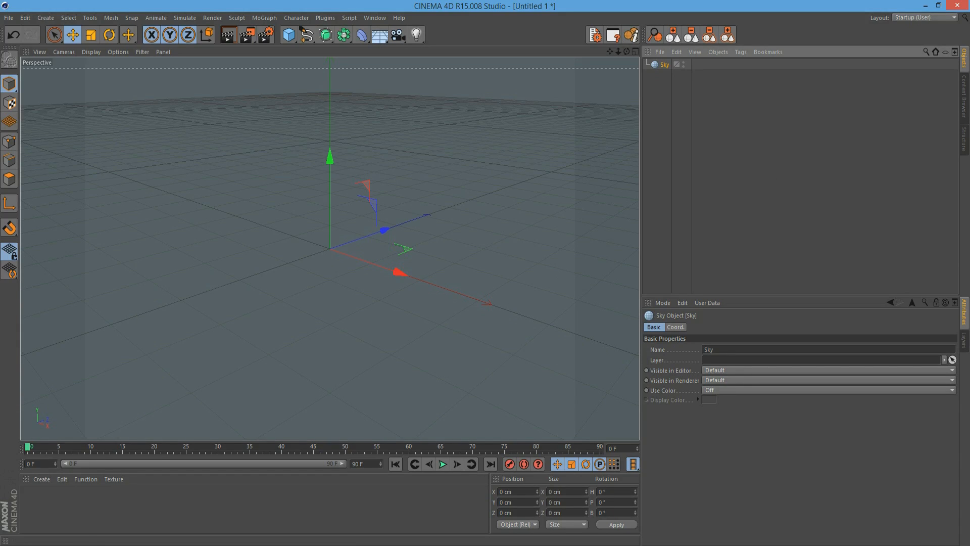
{"action": "left_click", "coordinate": [62, 478]}
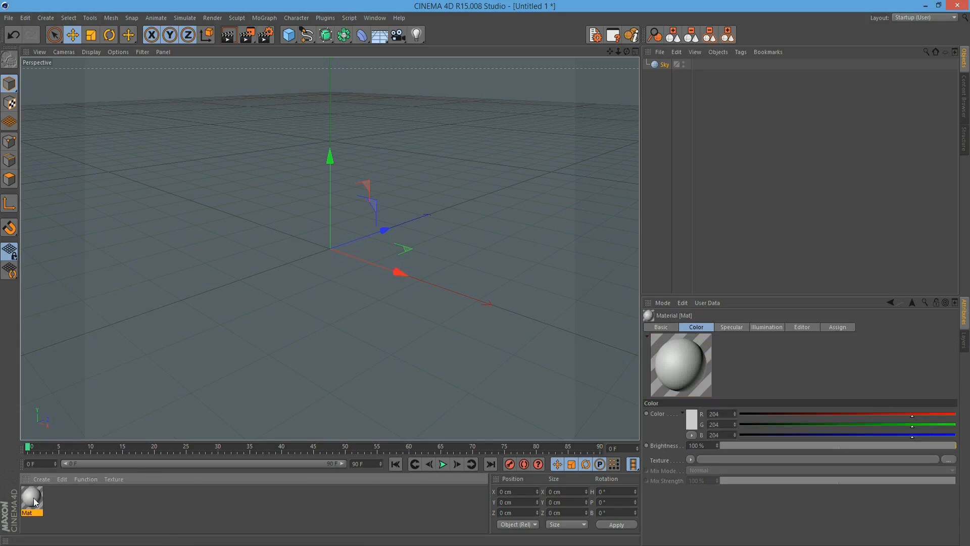
Step: Set the new material's Color texture to the Cloud surface shader
{"action": "double_click", "coordinate": [32, 495]}
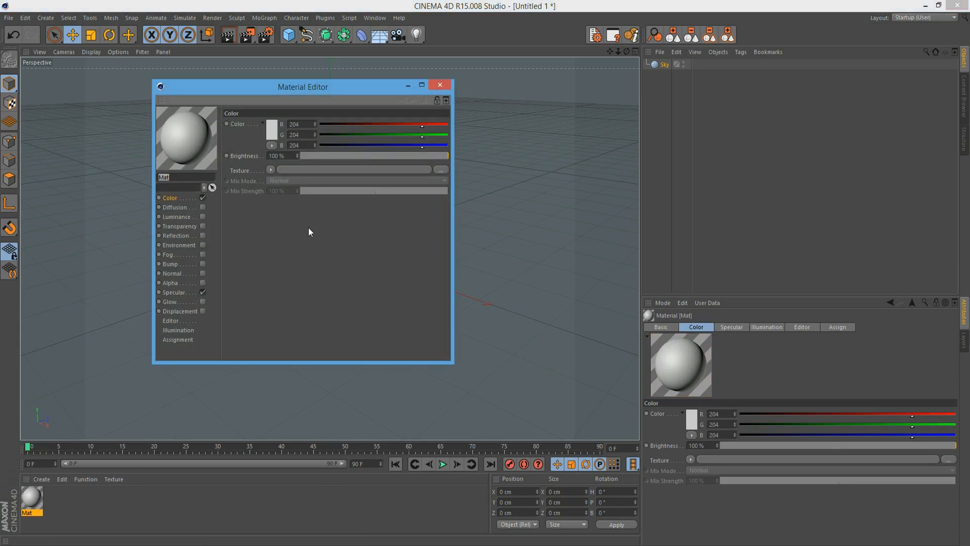
{"action": "left_click", "coordinate": [269, 170]}
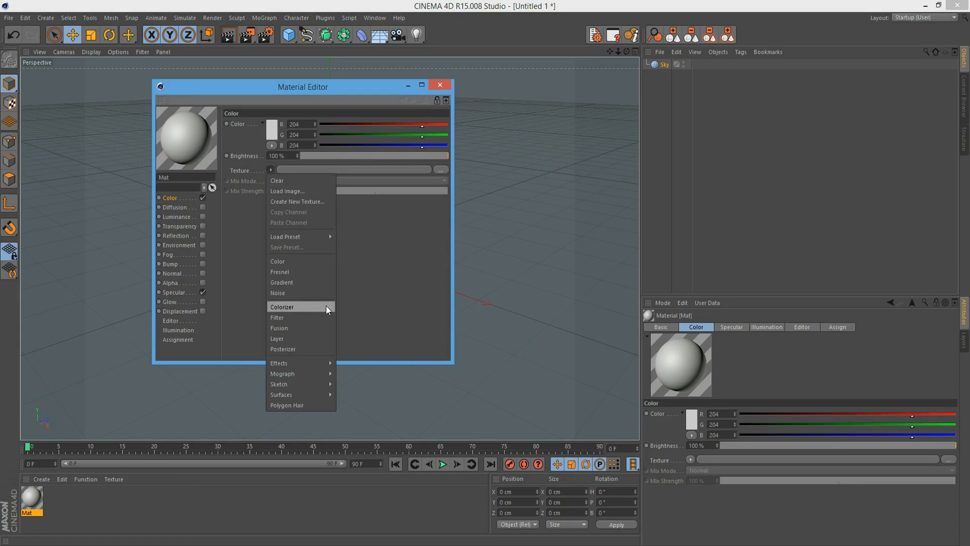
{"action": "mouse_move", "coordinate": [282, 394]}
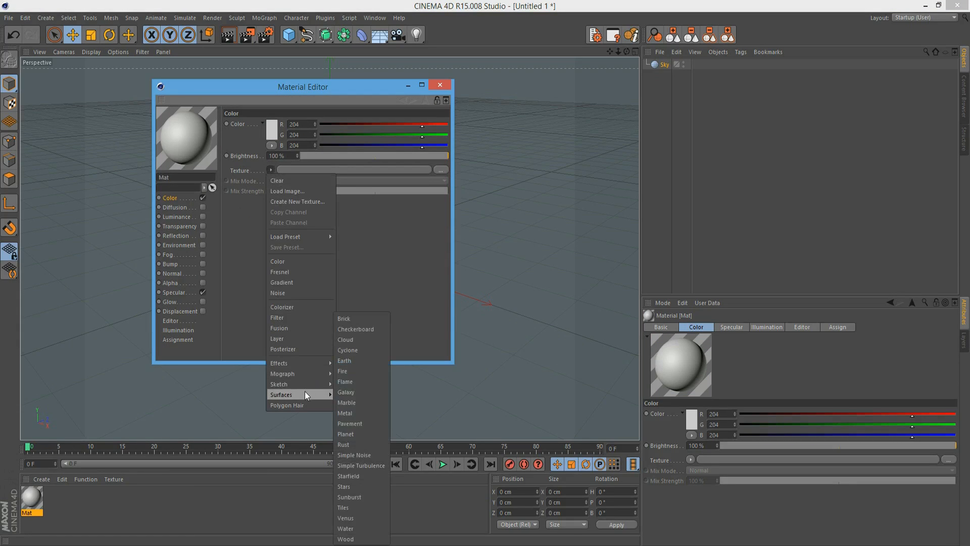
{"action": "mouse_move", "coordinate": [345, 392]}
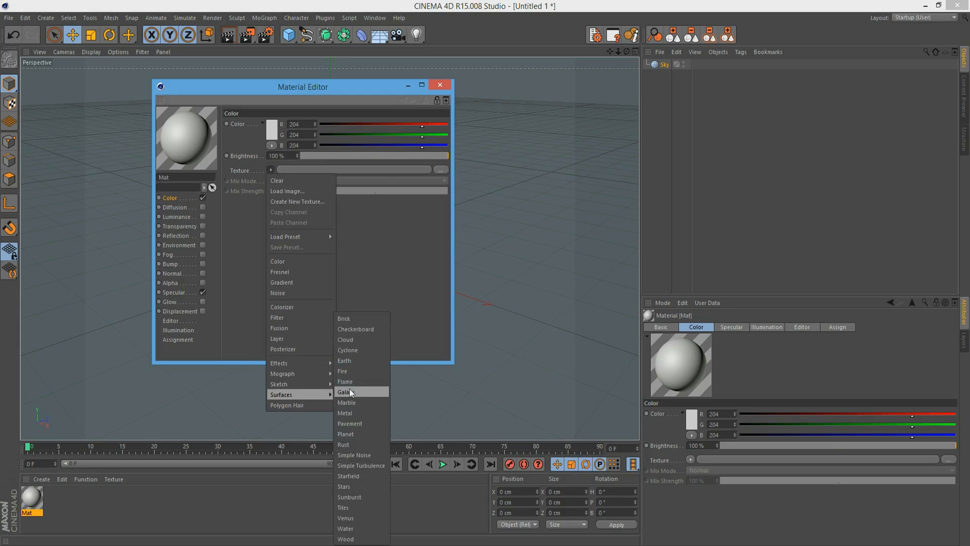
{"action": "left_click", "coordinate": [346, 340]}
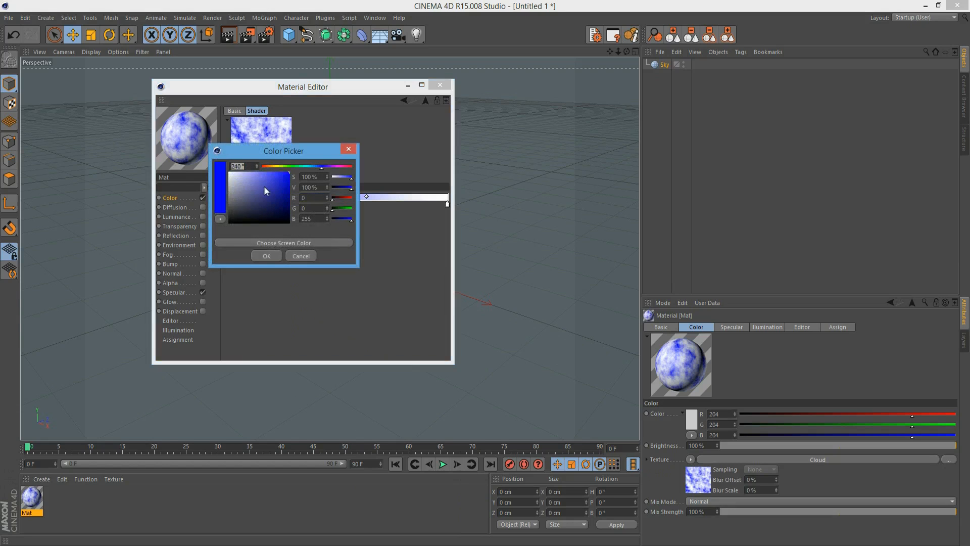
Step: Make the cloud colour light blue, set U Frequency 0.5 and apply it to the Sky
{"action": "left_click", "coordinate": [272, 192]}
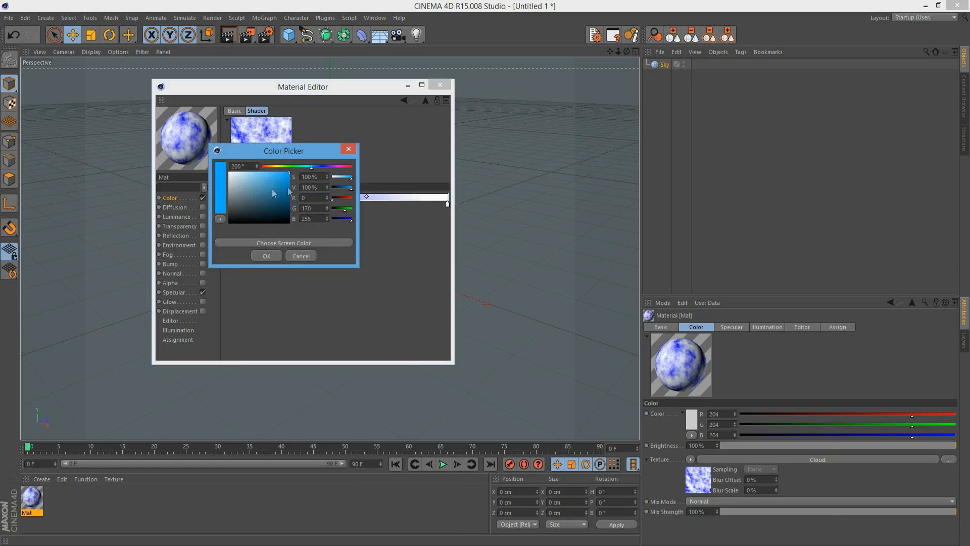
{"action": "left_click", "coordinate": [275, 189]}
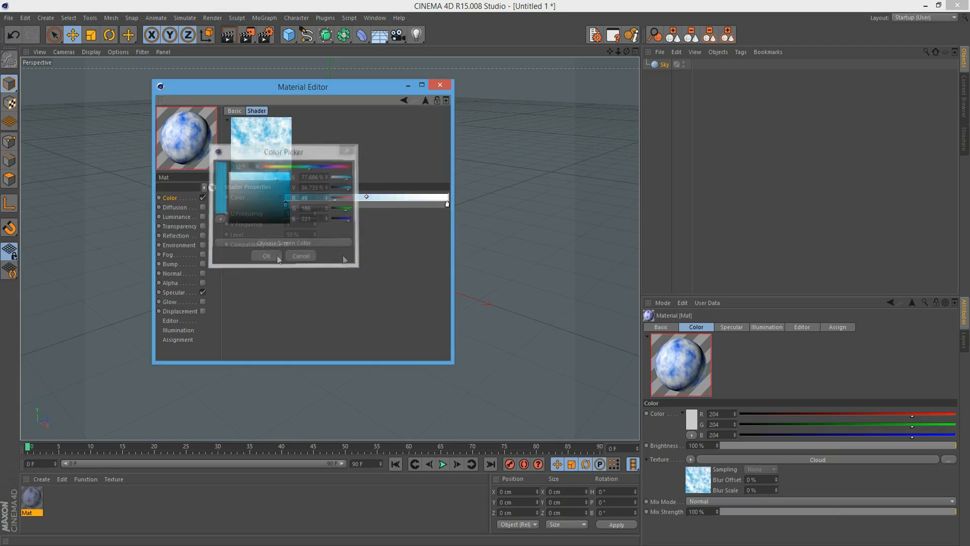
{"action": "left_click", "coordinate": [265, 256]}
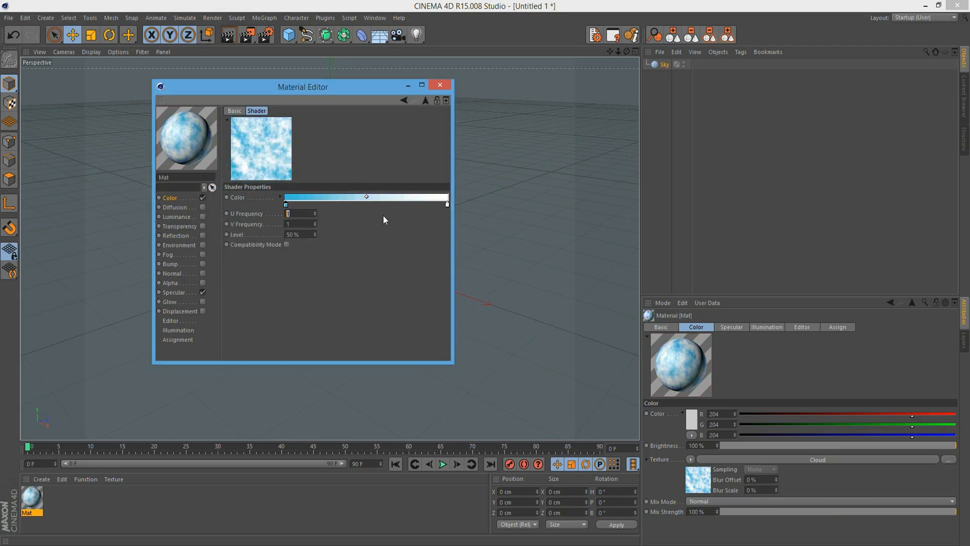
{"action": "type", "text": "0.5"}
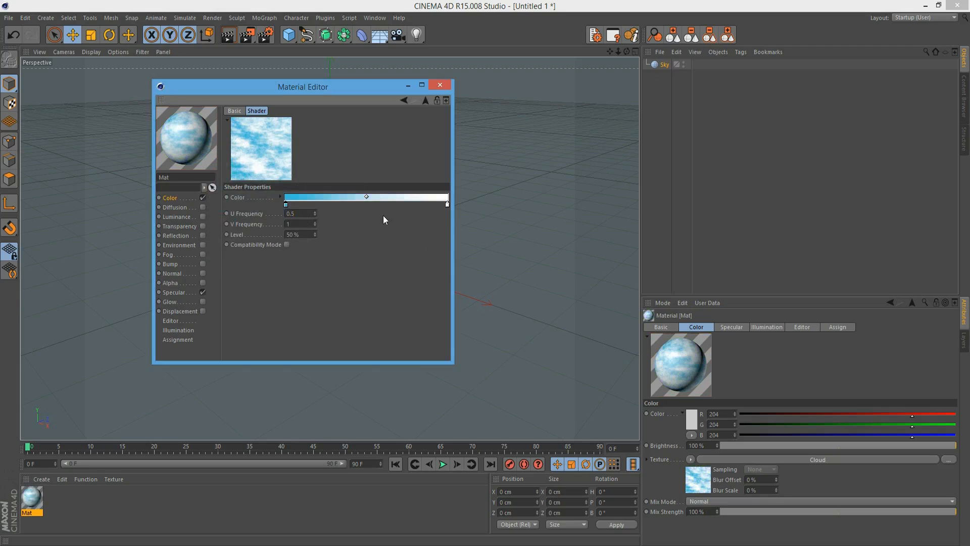
{"action": "left_click", "coordinate": [440, 85]}
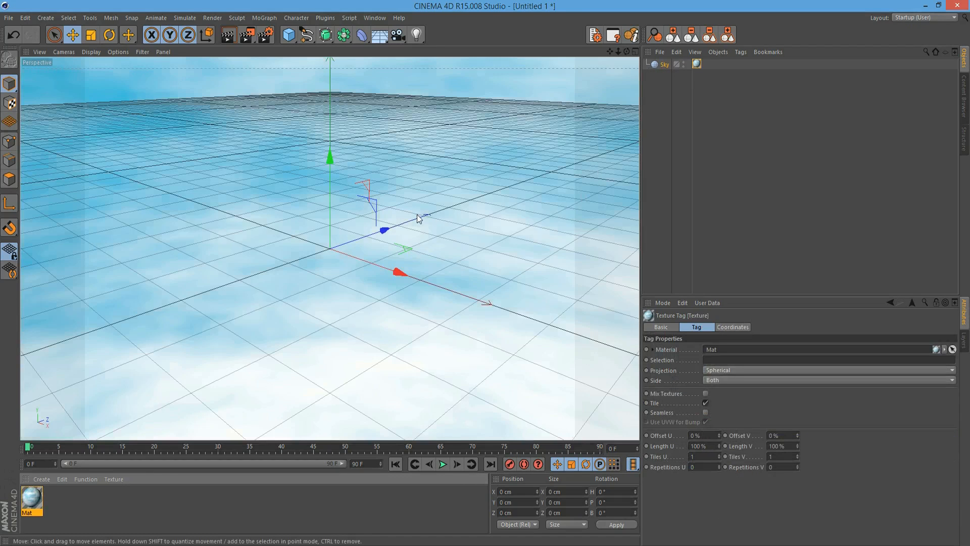
{"action": "mouse_move", "coordinate": [206, 61]}
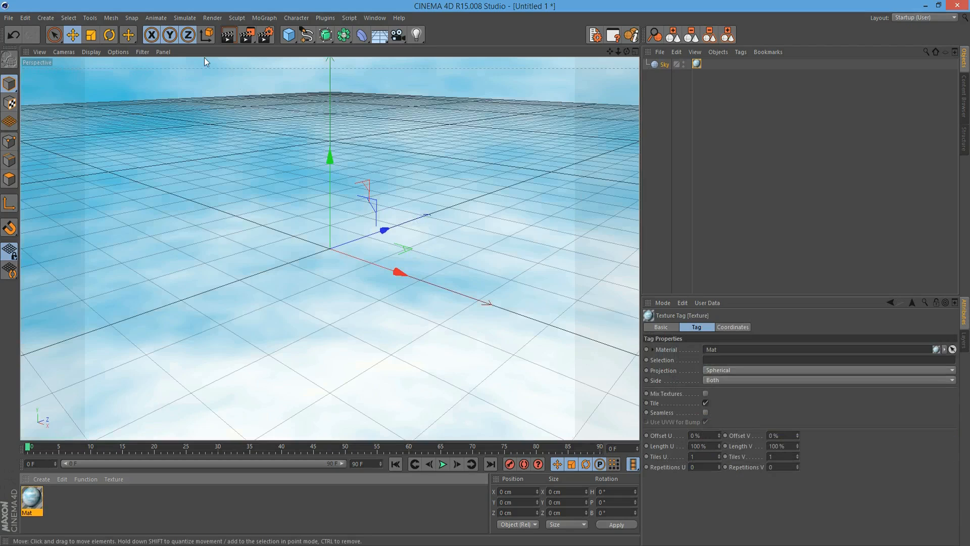
{"action": "mouse_move", "coordinate": [320, 79]}
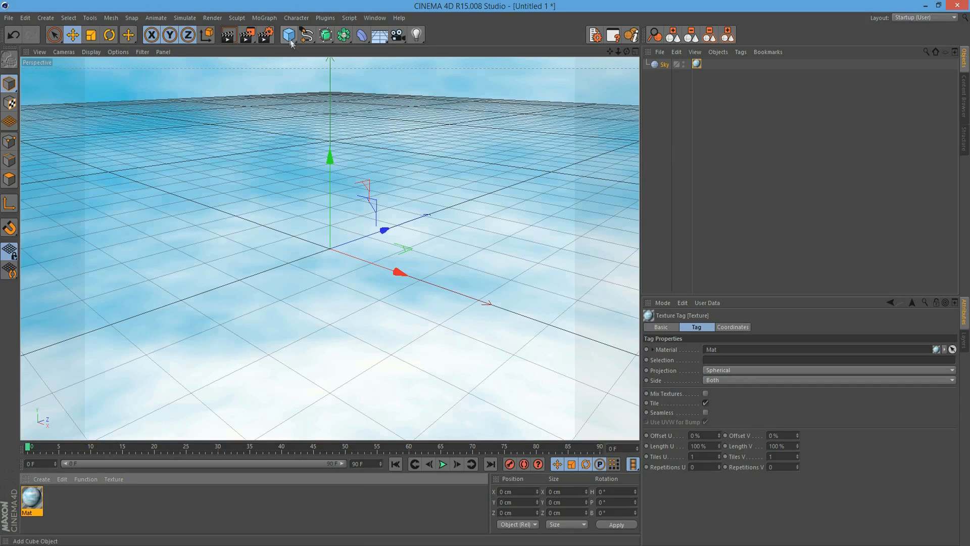
Step: Add a Disc primitive and set its Outer Radius to 10000 cm
{"action": "left_click", "coordinate": [288, 35]}
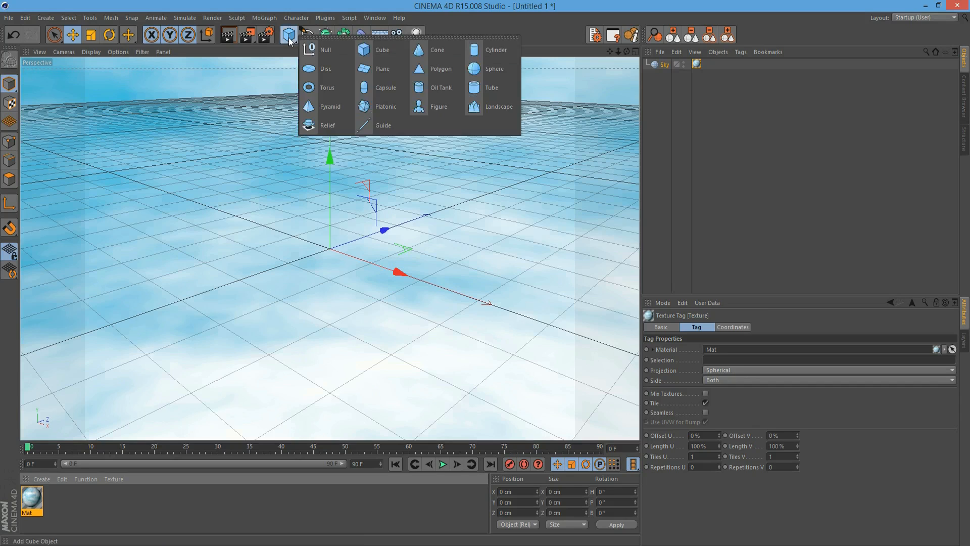
{"action": "left_click", "coordinate": [325, 68]}
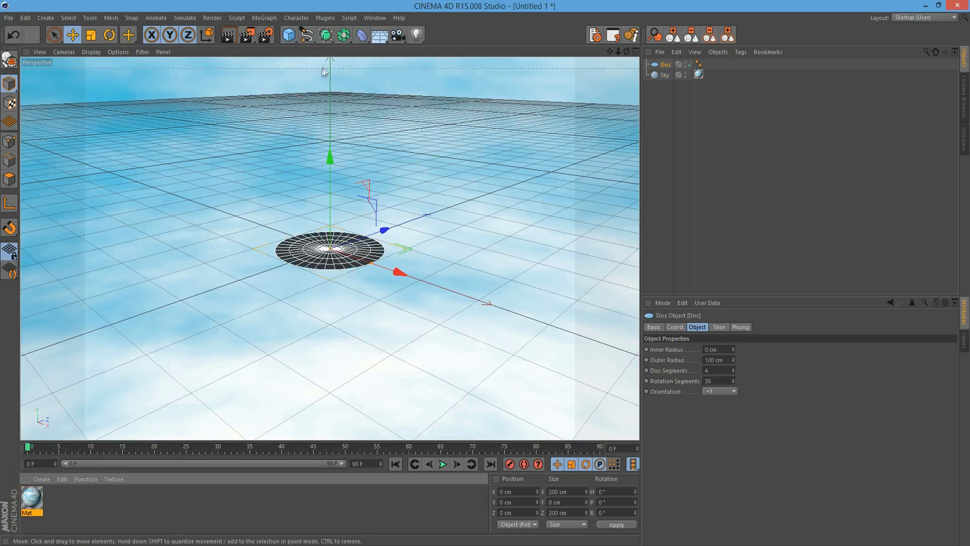
{"action": "mouse_move", "coordinate": [745, 396]}
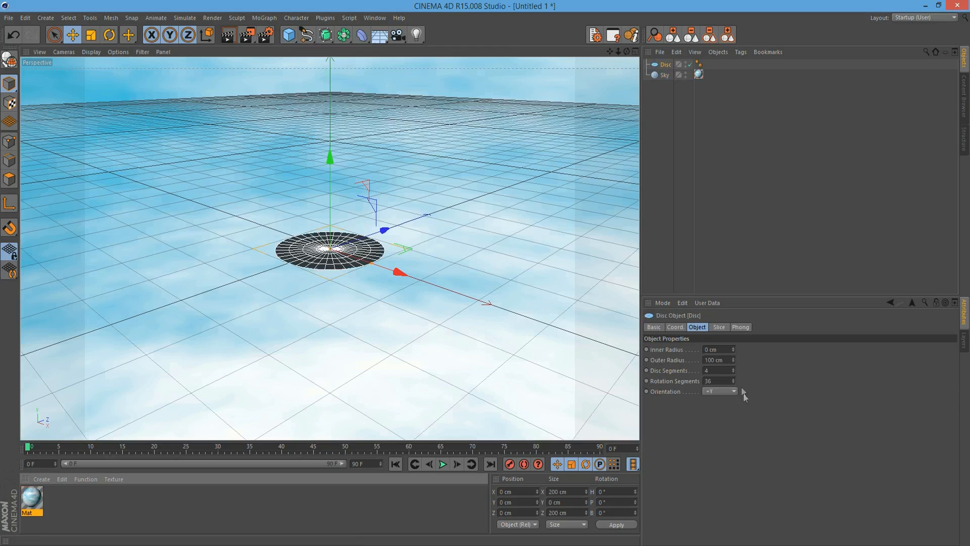
{"action": "left_click", "coordinate": [718, 381]}
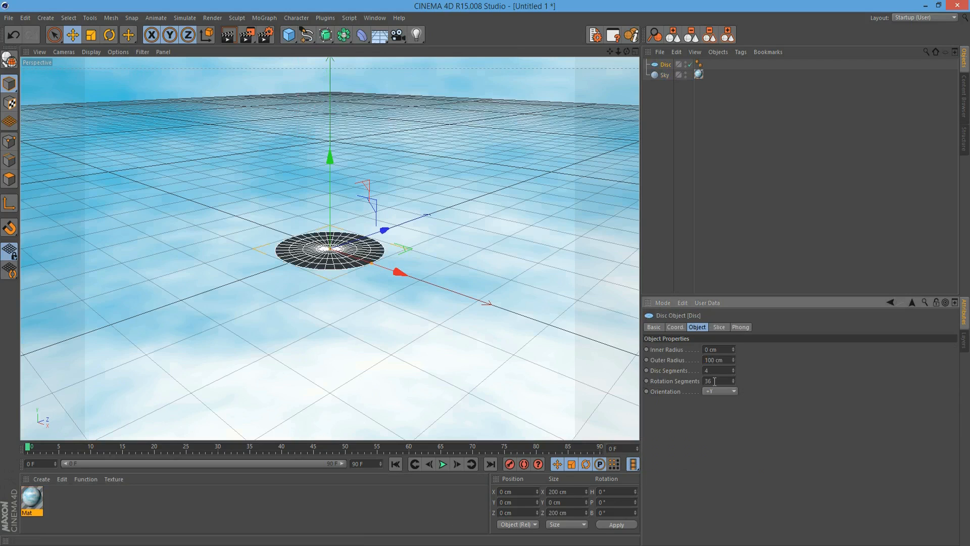
{"action": "type", "text": "1000"}
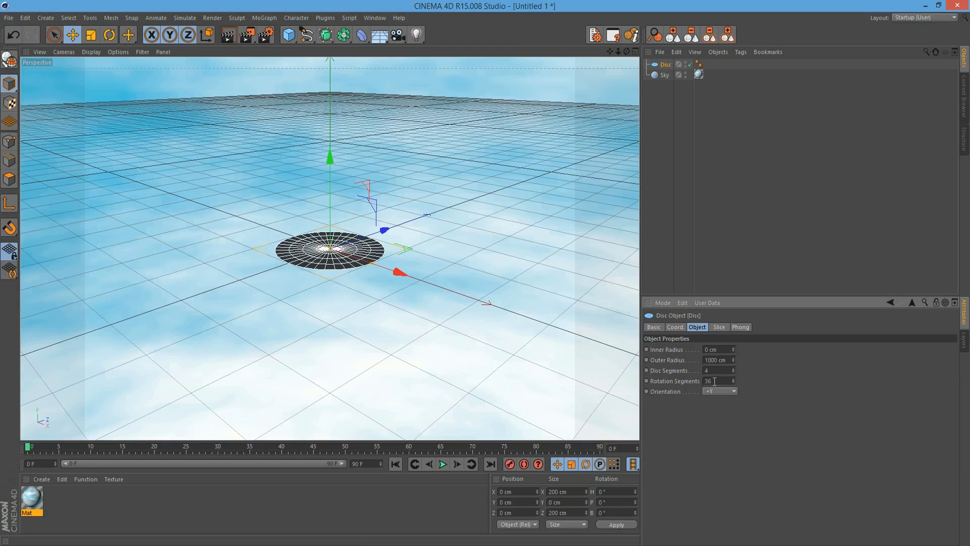
{"action": "type", "text": "10000"}
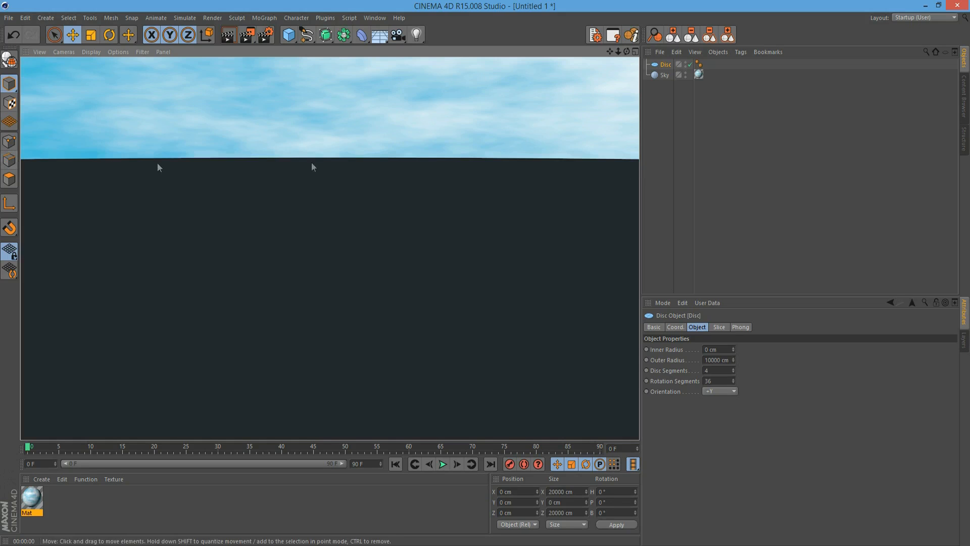
{"action": "mouse_move", "coordinate": [283, 241]}
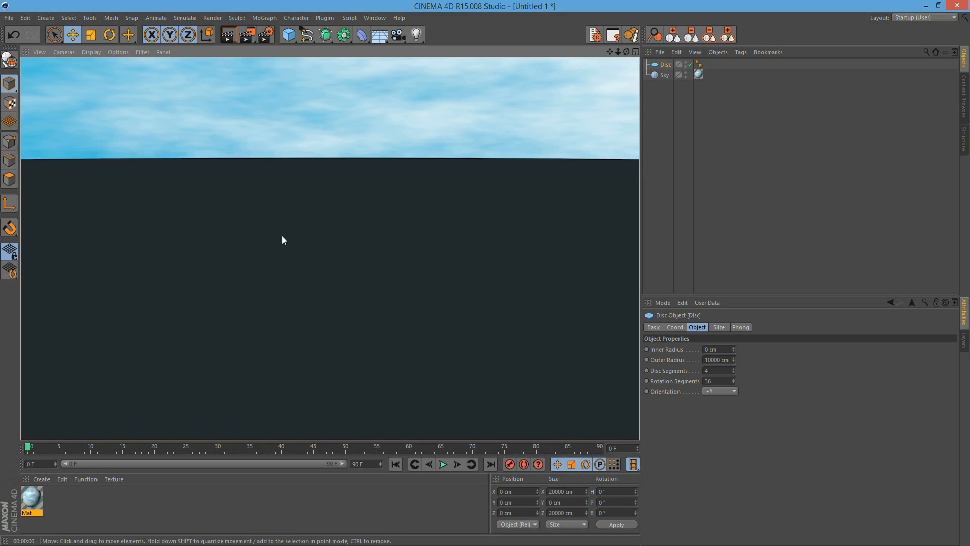
{"action": "mouse_move", "coordinate": [281, 147]}
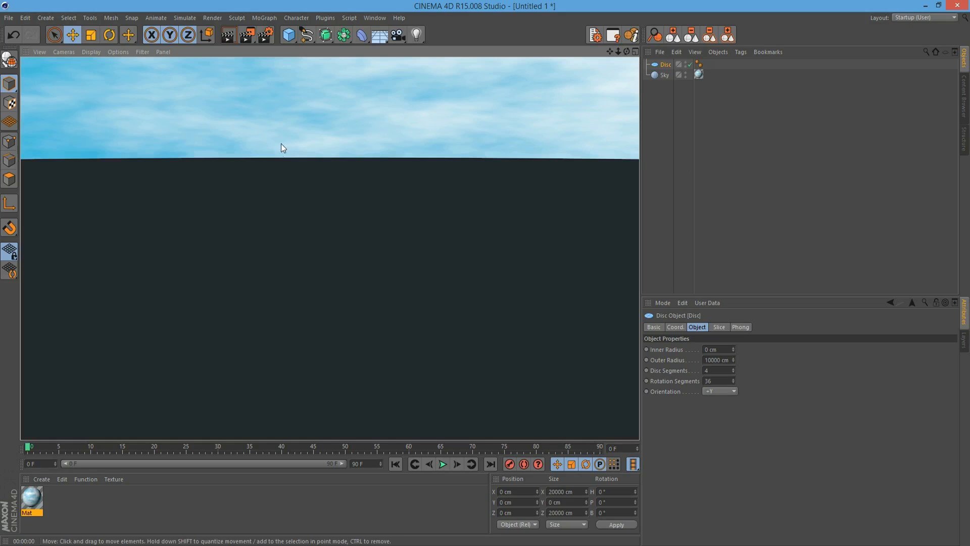
{"action": "mouse_move", "coordinate": [526, 173]}
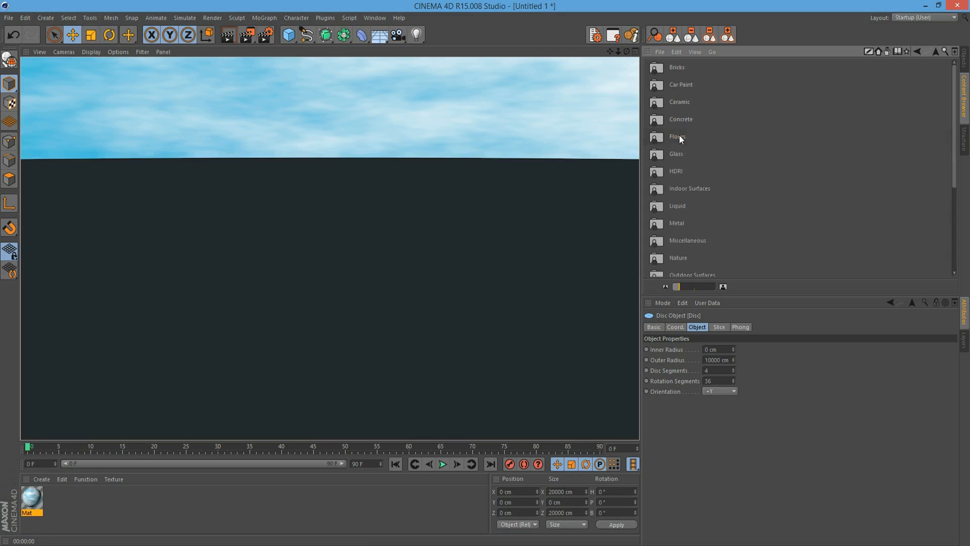
{"action": "mouse_move", "coordinate": [788, 158]}
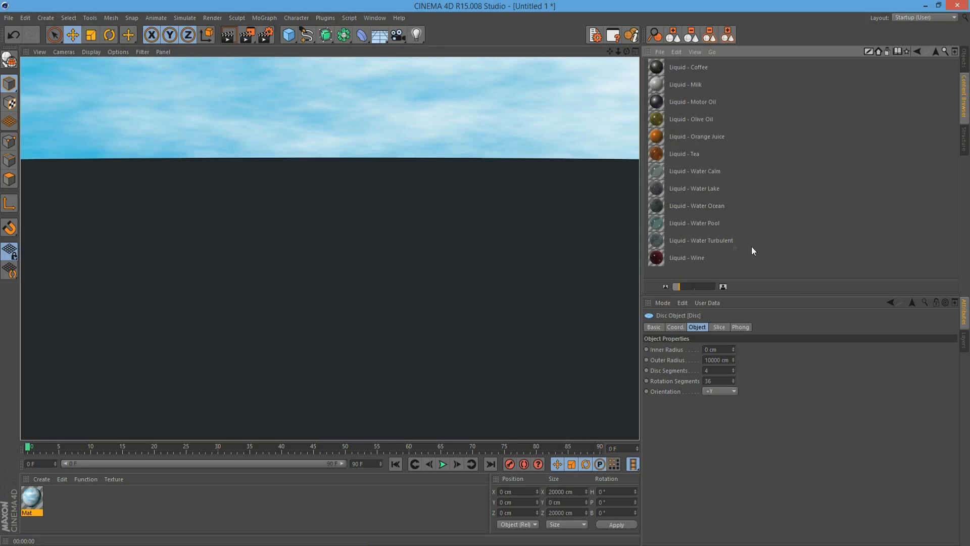
Step: Load the Liquid - Water Turbulent preset and apply it to the Disc floor
{"action": "left_click", "coordinate": [700, 240]}
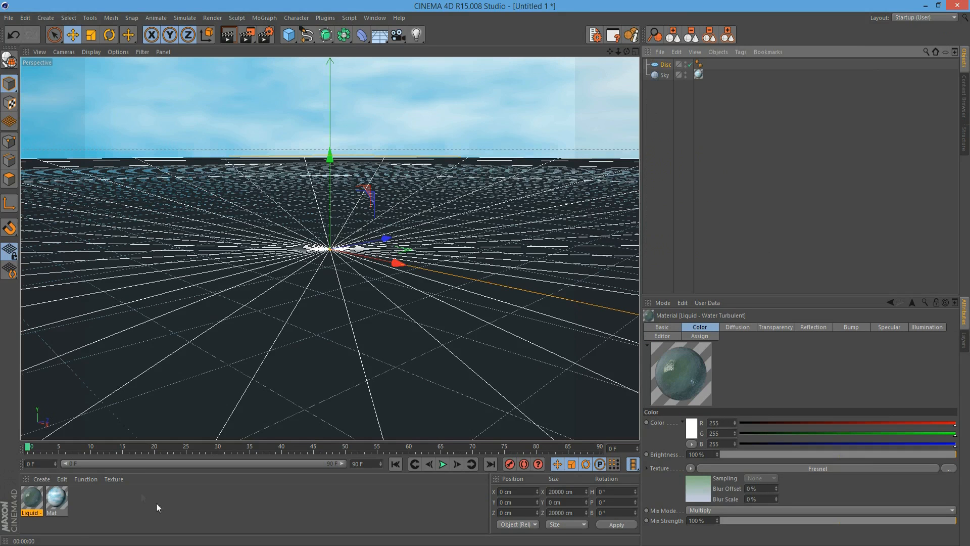
{"action": "double_click", "coordinate": [29, 500]}
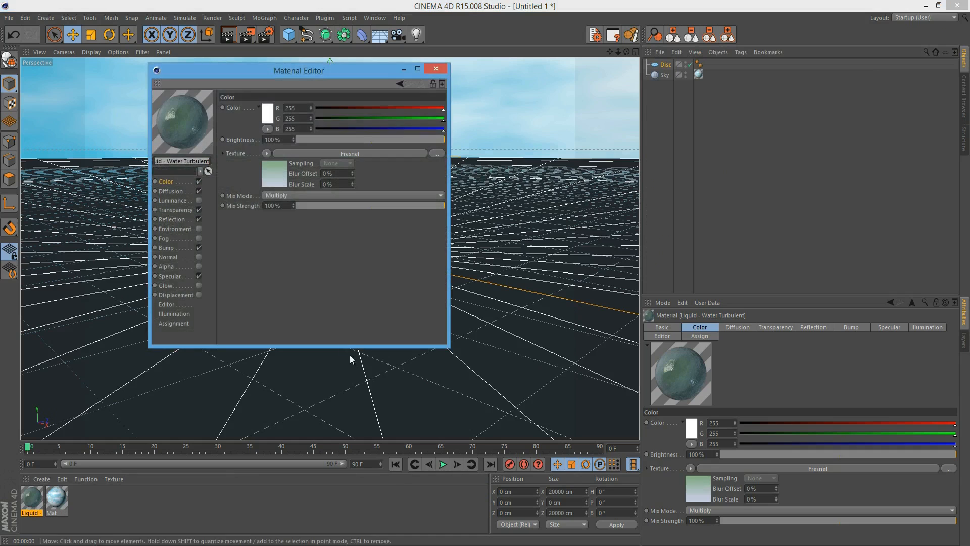
{"action": "left_click", "coordinate": [436, 69]}
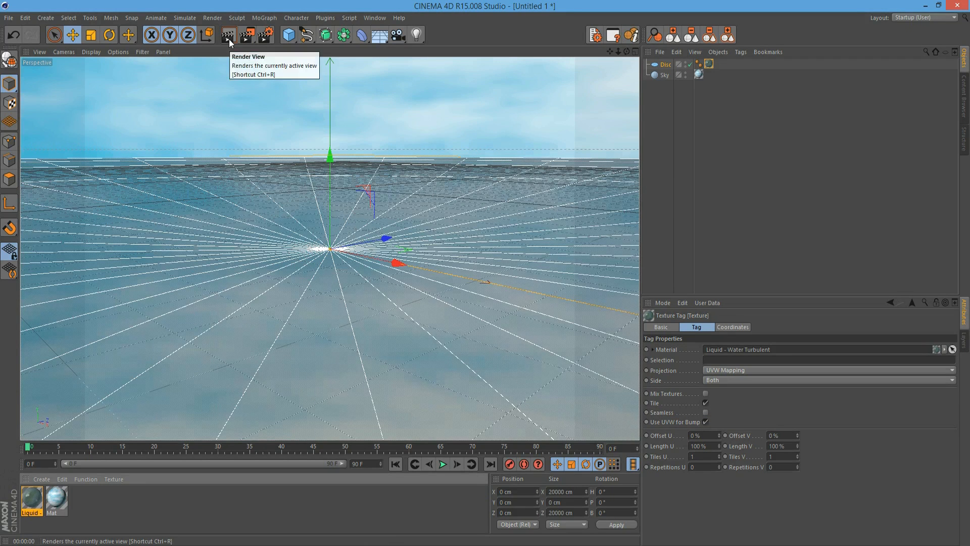
Step: Set the disc's texture tag Projection to Flat with Tile on and show the projection plane
{"action": "left_click", "coordinate": [228, 35]}
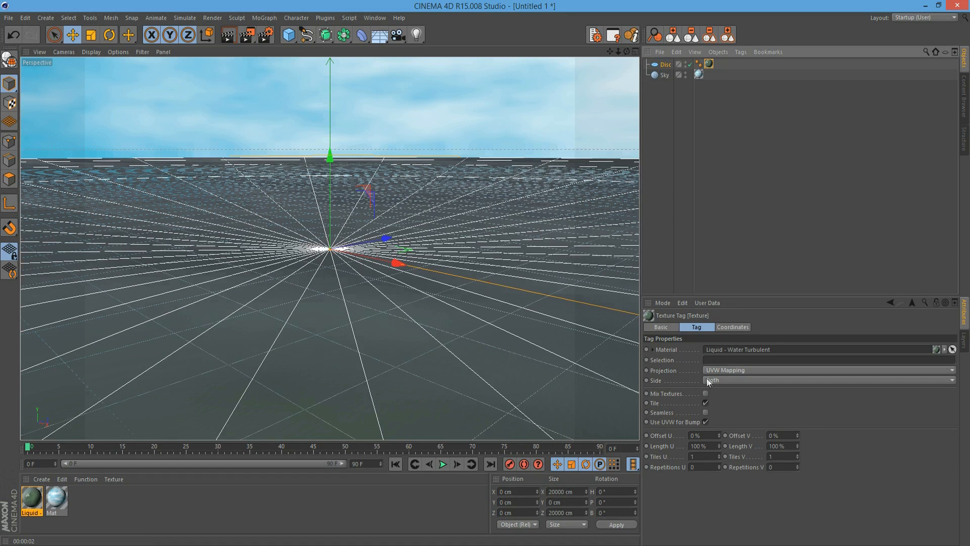
{"action": "left_click", "coordinate": [828, 370]}
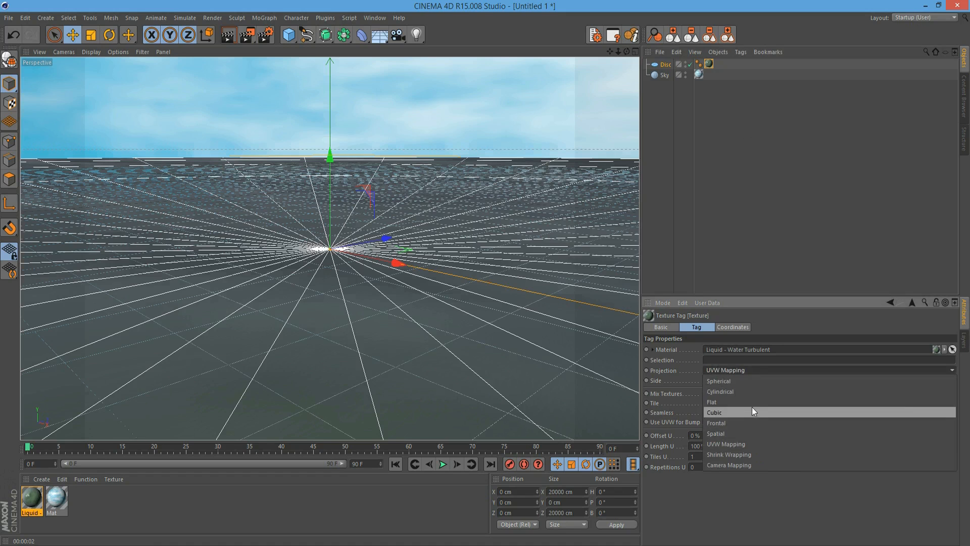
{"action": "left_click", "coordinate": [711, 402]}
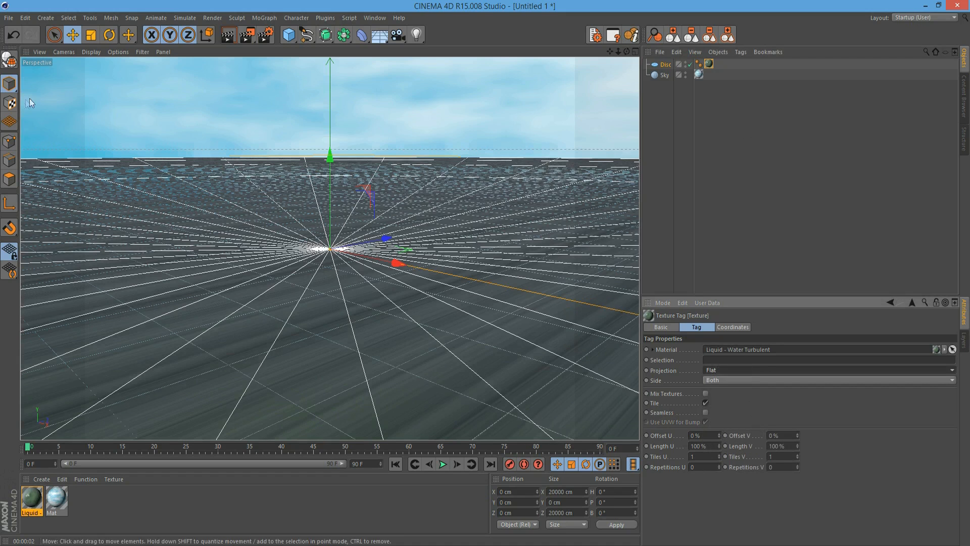
{"action": "left_click", "coordinate": [665, 64]}
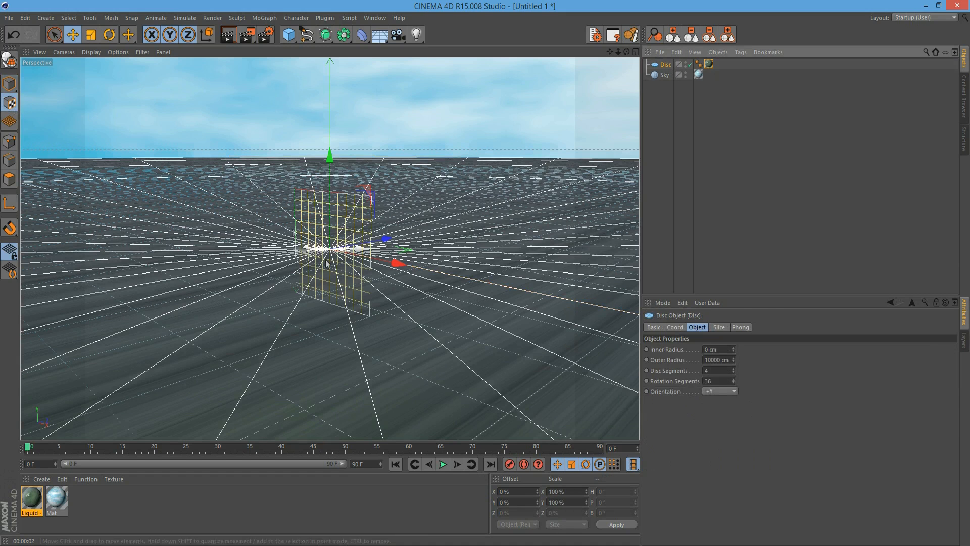
{"action": "left_click", "coordinate": [106, 35]}
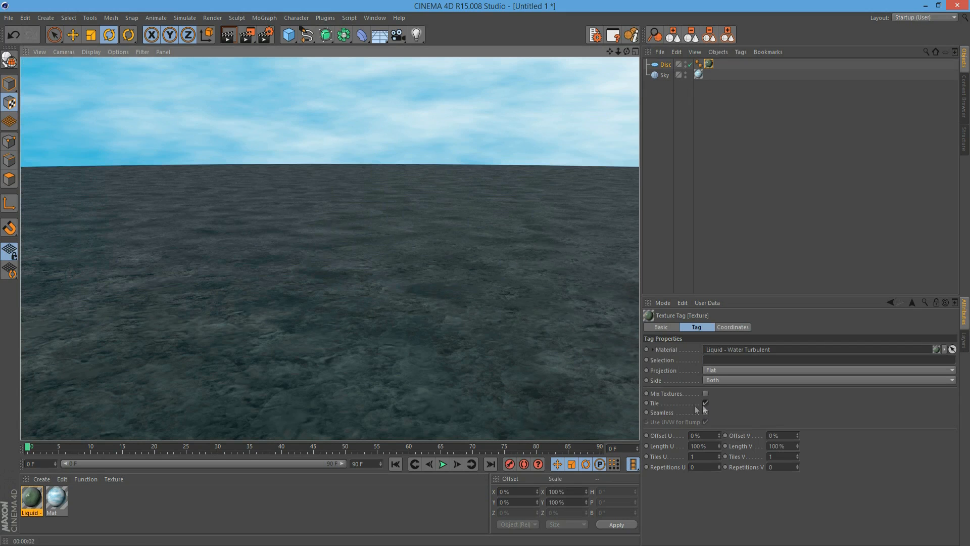
{"action": "left_click", "coordinate": [705, 403]}
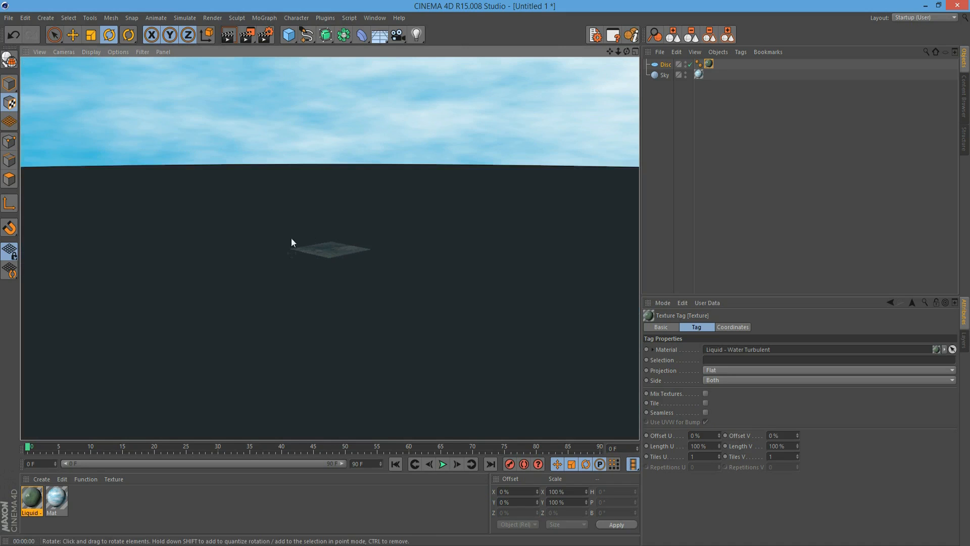
{"action": "mouse_move", "coordinate": [303, 313]}
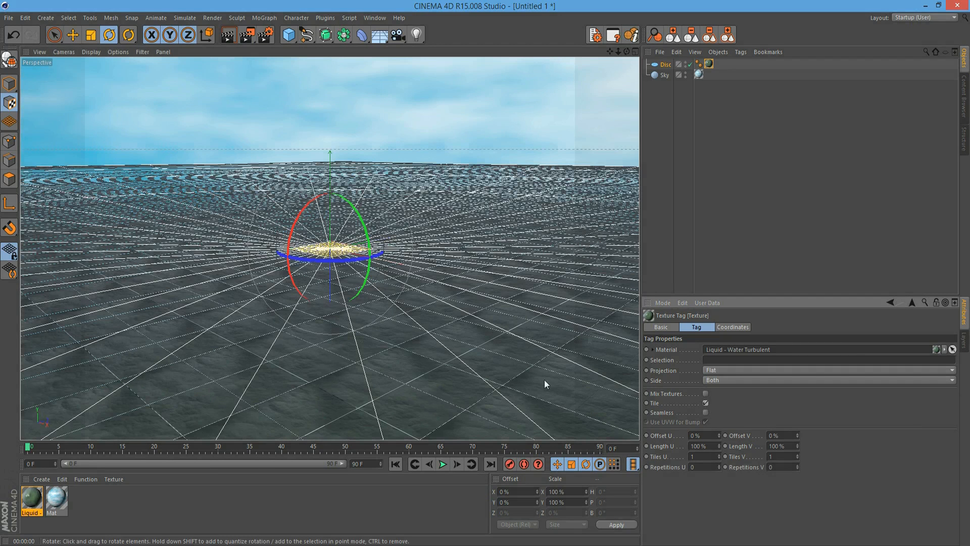
{"action": "mouse_move", "coordinate": [156, 332]}
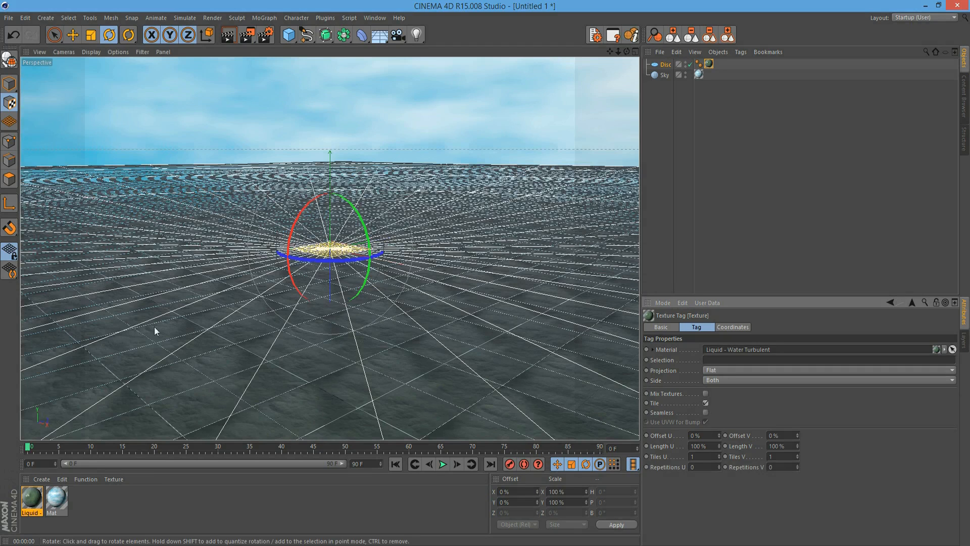
{"action": "mouse_move", "coordinate": [222, 55]}
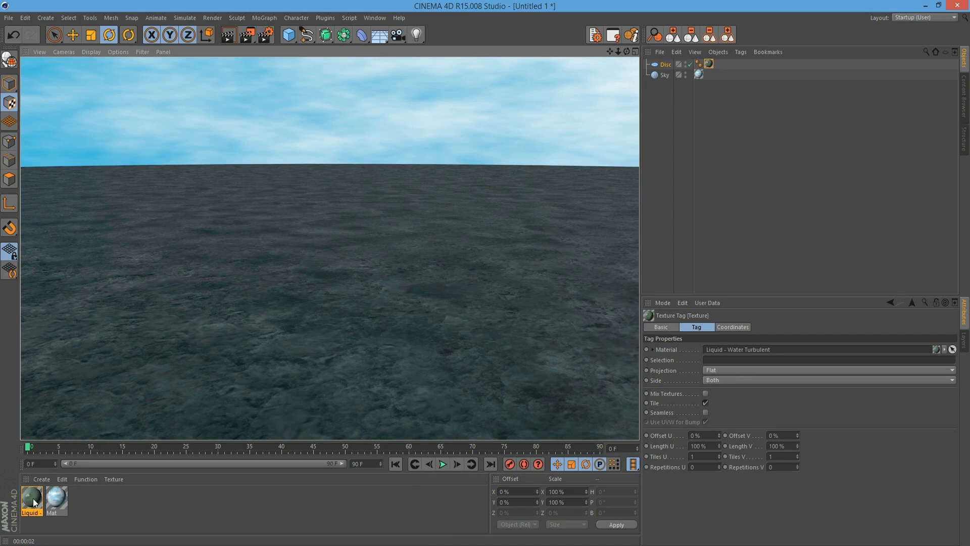
Step: Set the water material's Alpha texture to a Gradient shader
{"action": "double_click", "coordinate": [29, 498]}
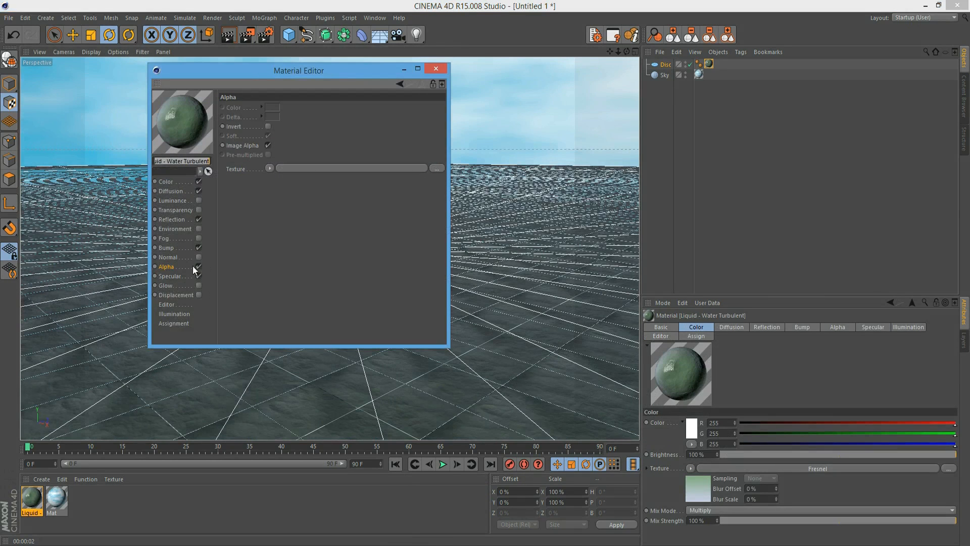
{"action": "left_click", "coordinate": [269, 168]}
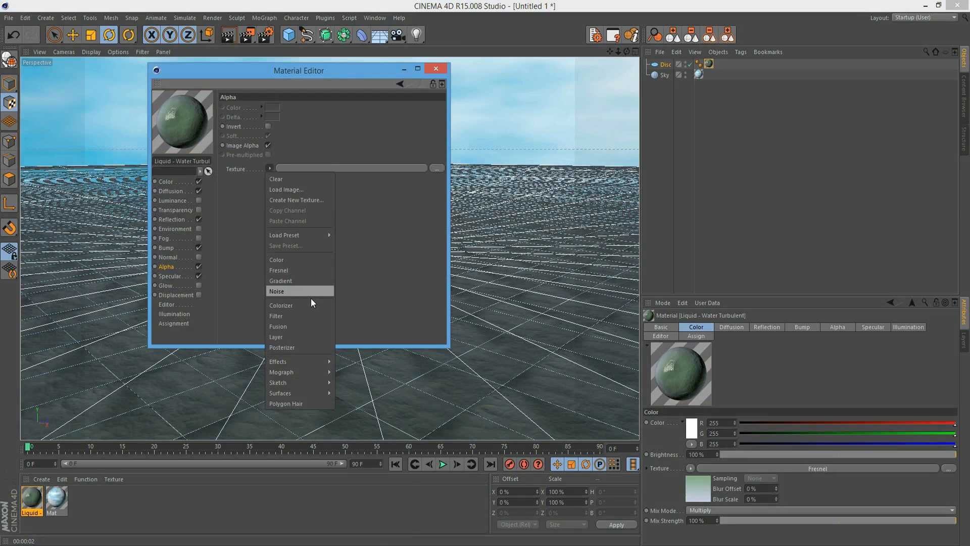
{"action": "mouse_move", "coordinate": [297, 281]}
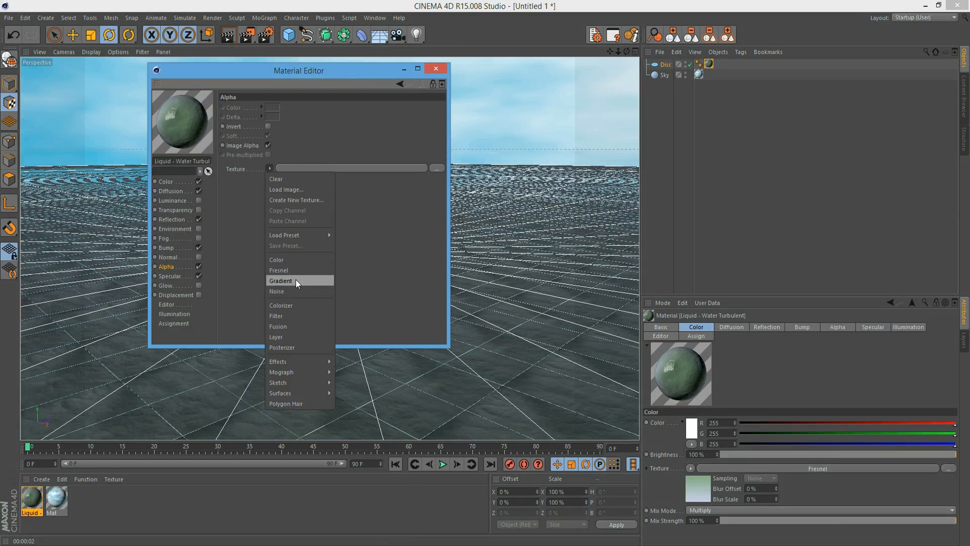
{"action": "left_click", "coordinate": [281, 280]}
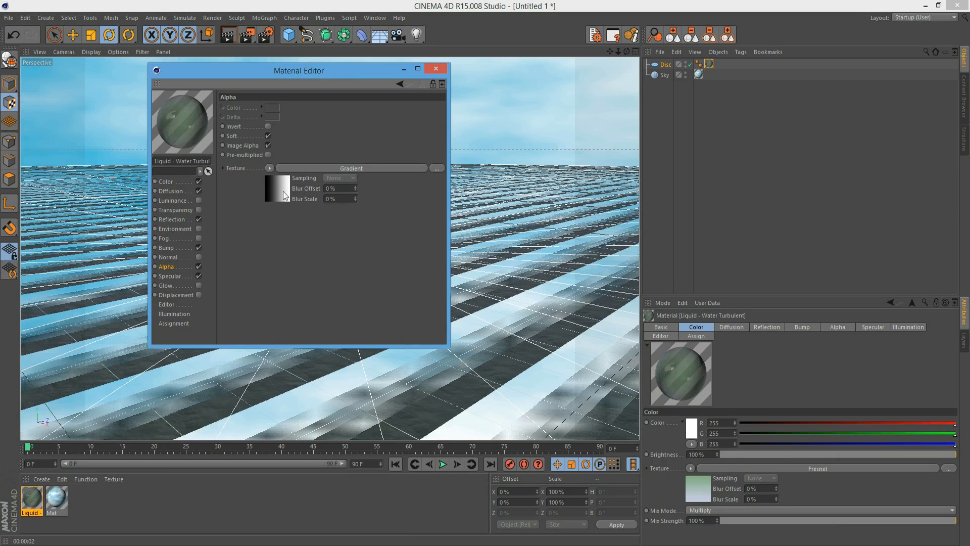
Step: Make the alpha gradient 2D - Circular and move the editor to reveal the floor
{"action": "left_click", "coordinate": [350, 197]}
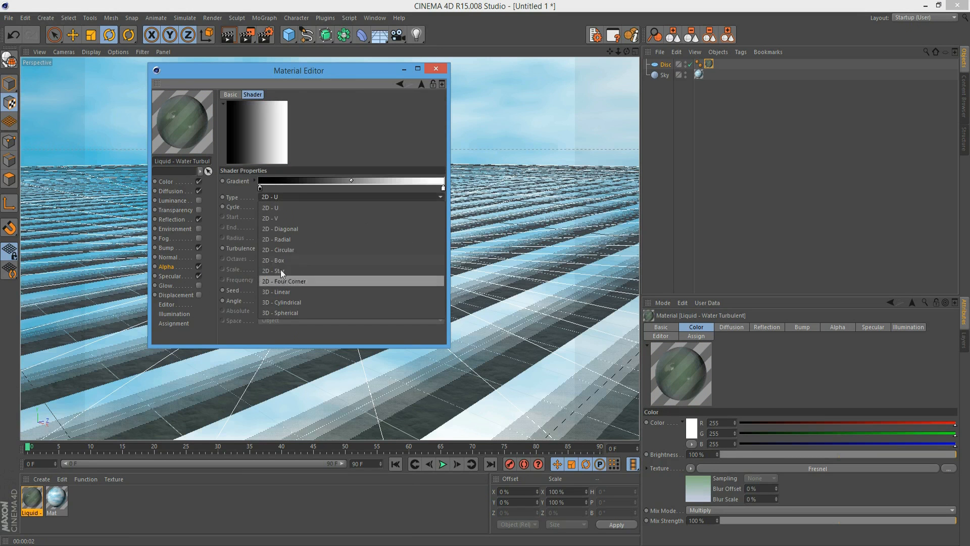
{"action": "left_click", "coordinate": [278, 249]}
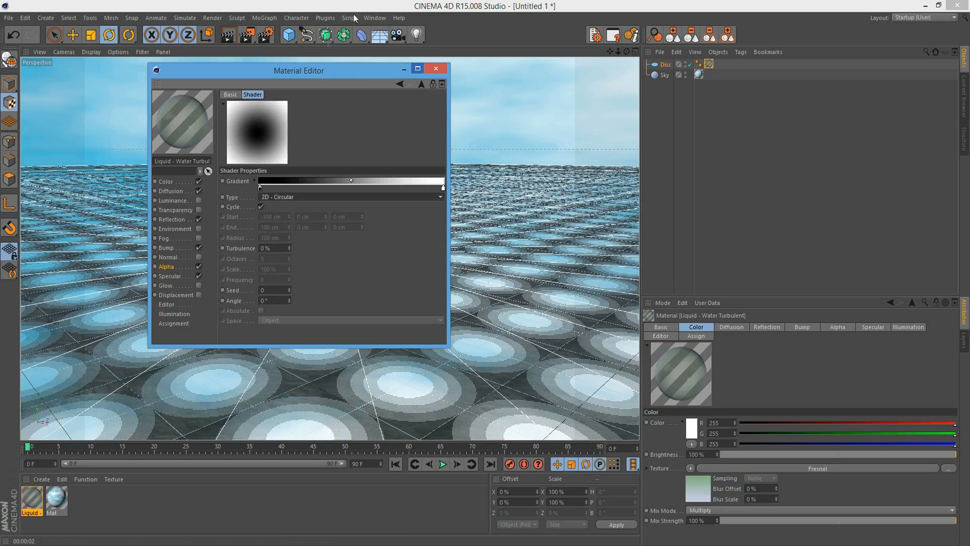
{"action": "left_click_drag", "start_coordinate": [297, 70], "coordinate": [774, 131]}
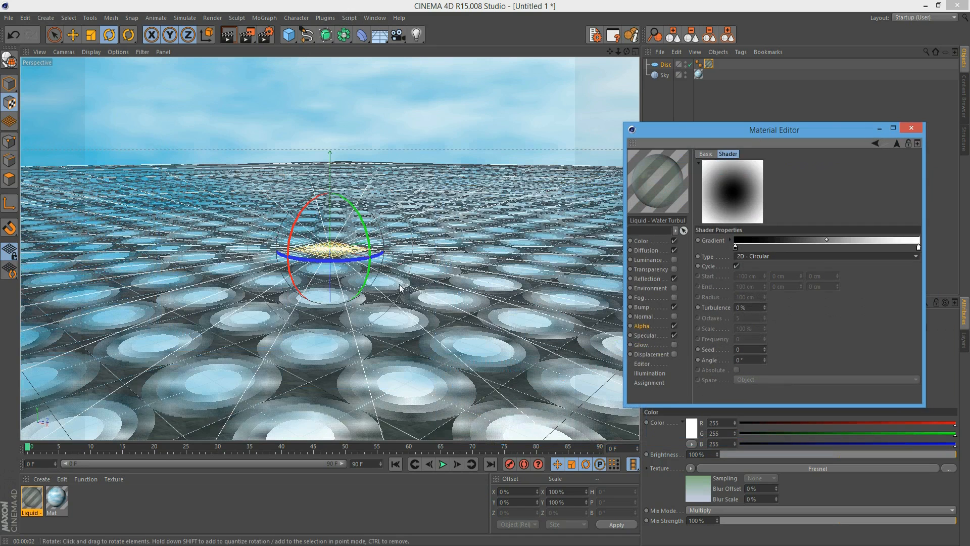
{"action": "left_click_drag", "start_coordinate": [773, 130], "coordinate": [671, 115]}
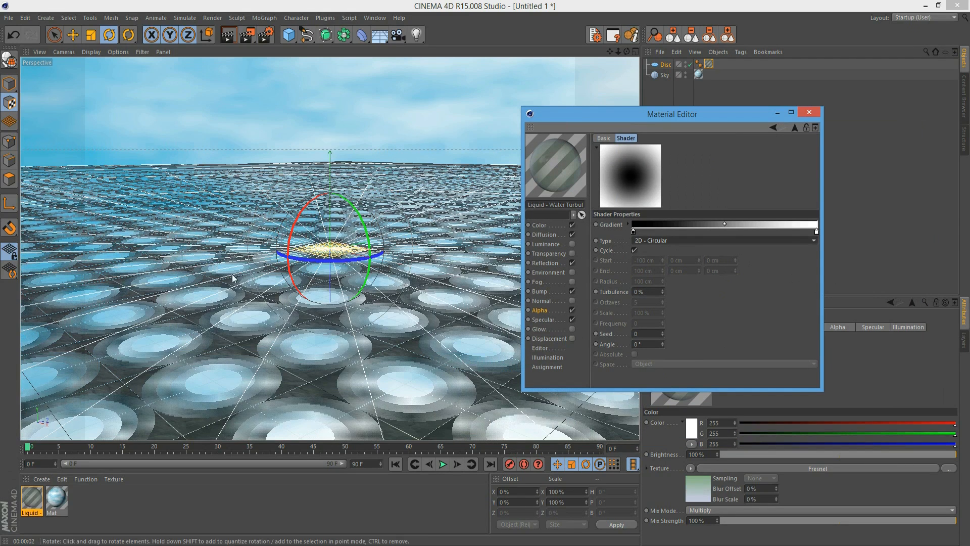
{"action": "mouse_move", "coordinate": [411, 323]}
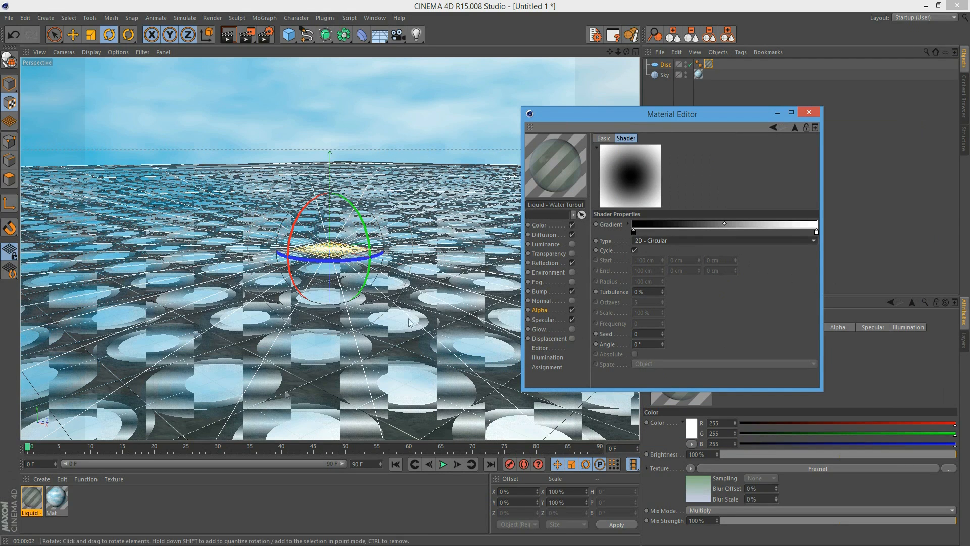
{"action": "mouse_move", "coordinate": [154, 232]}
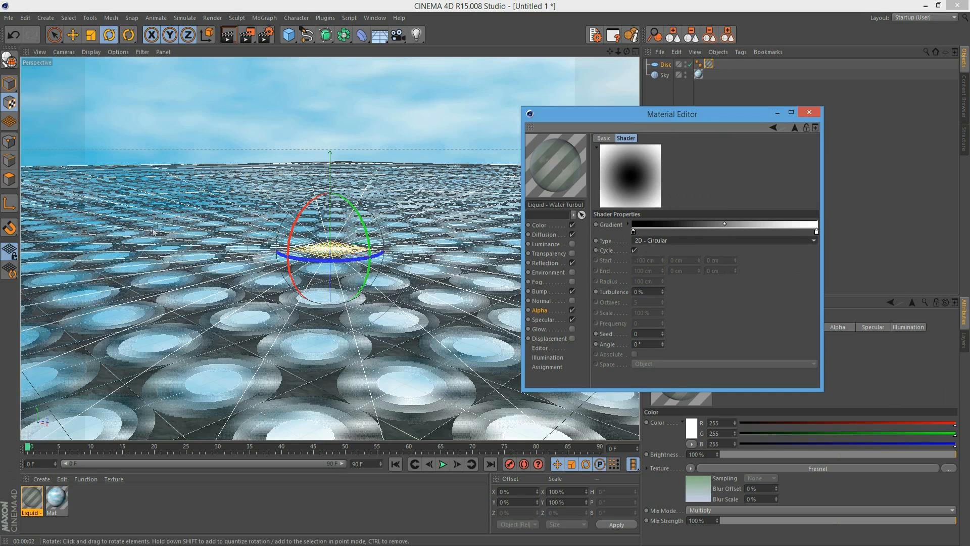
{"action": "mouse_move", "coordinate": [691, 321]}
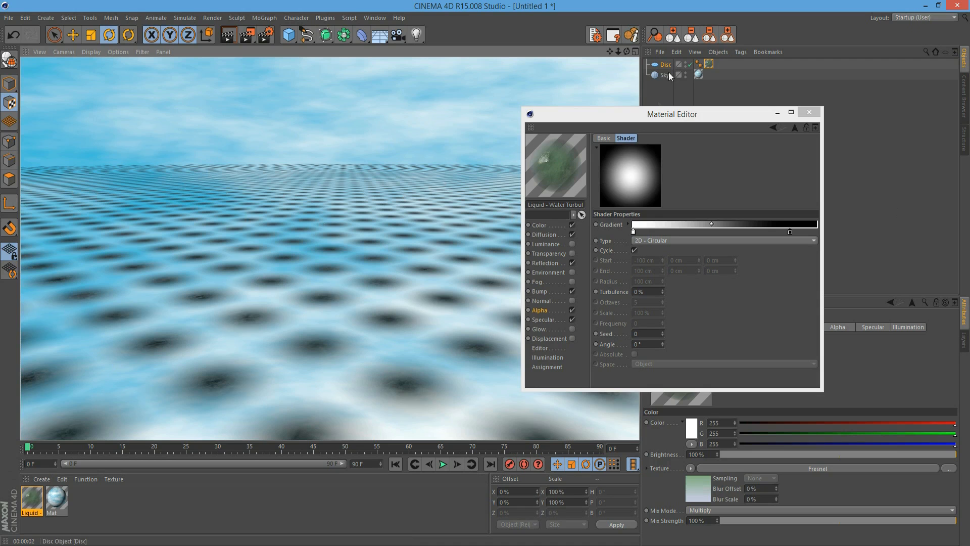
{"action": "mouse_move", "coordinate": [552, 320]}
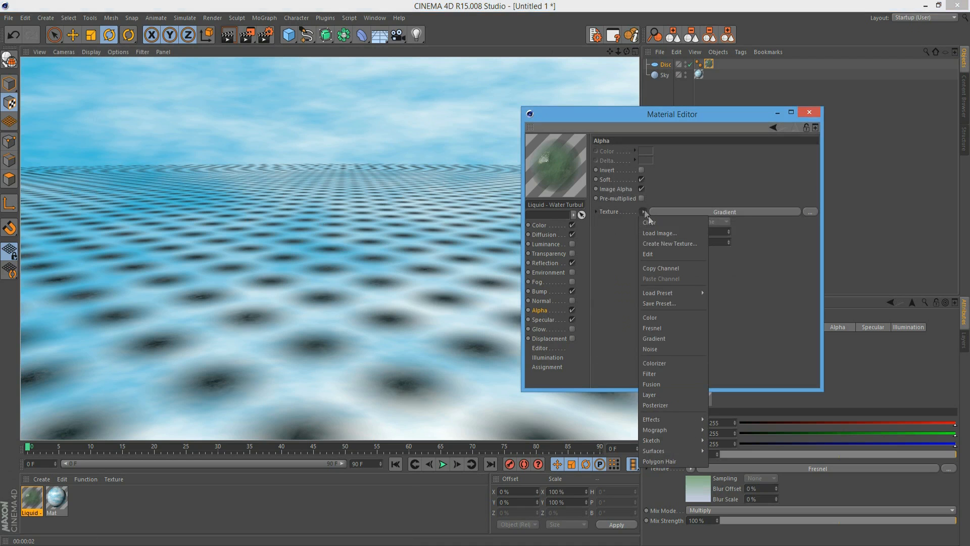
Step: Clear the alpha gradient and use an Effects > Projector shader instead
{"action": "left_click", "coordinate": [649, 222]}
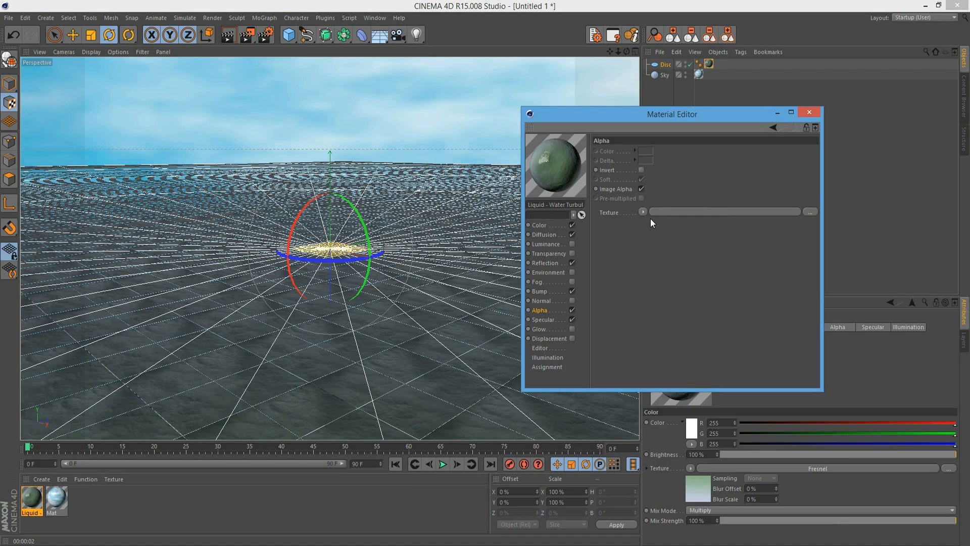
{"action": "mouse_move", "coordinate": [564, 336]}
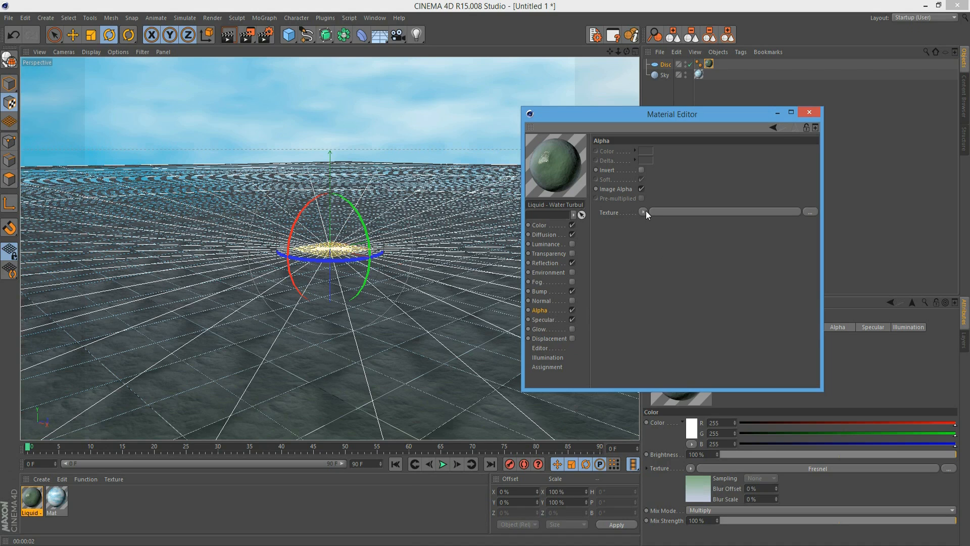
{"action": "left_click", "coordinate": [643, 212]}
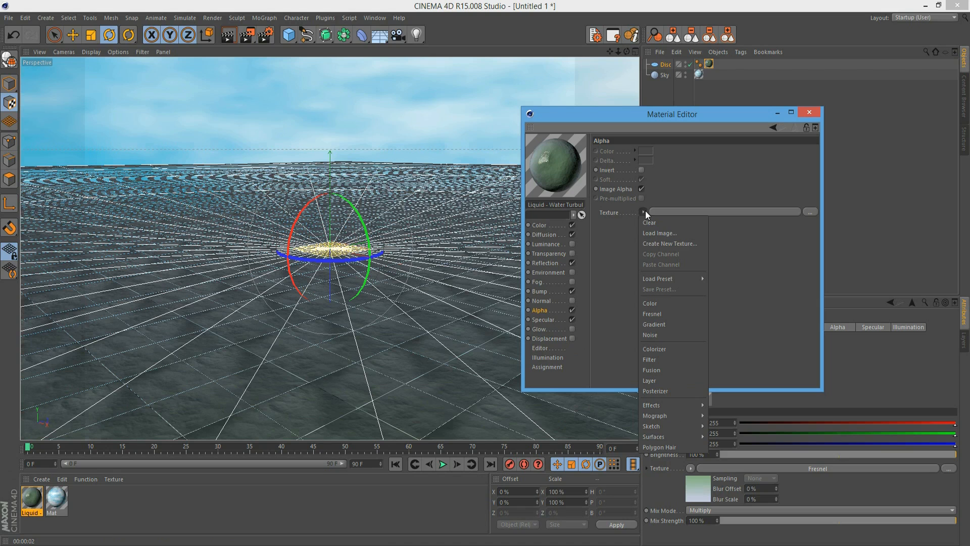
{"action": "mouse_move", "coordinate": [670, 377]}
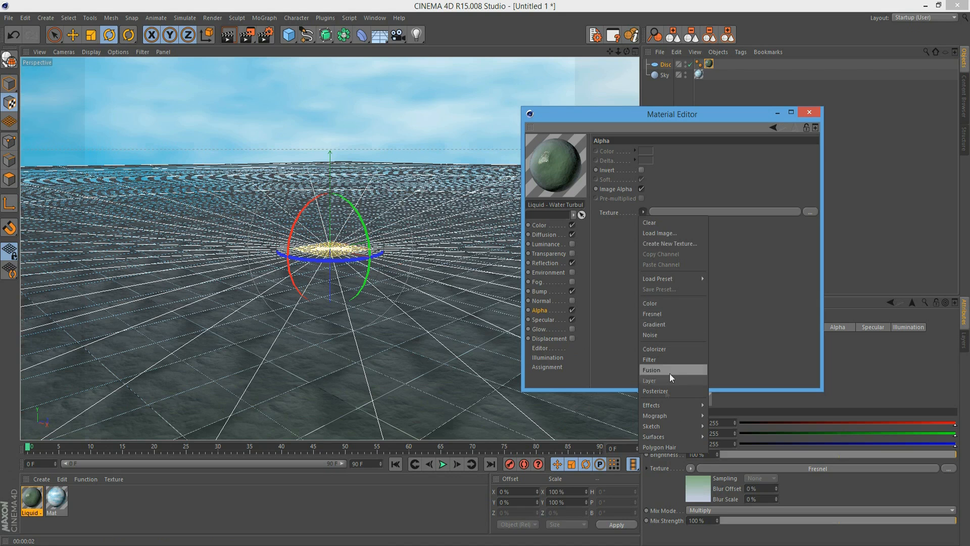
{"action": "mouse_move", "coordinate": [651, 404]}
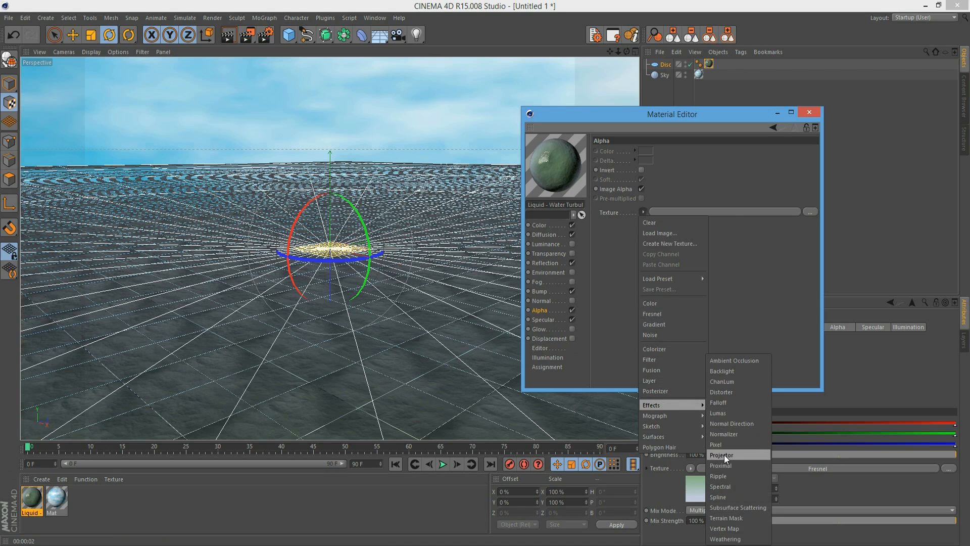
{"action": "left_click", "coordinate": [721, 455]}
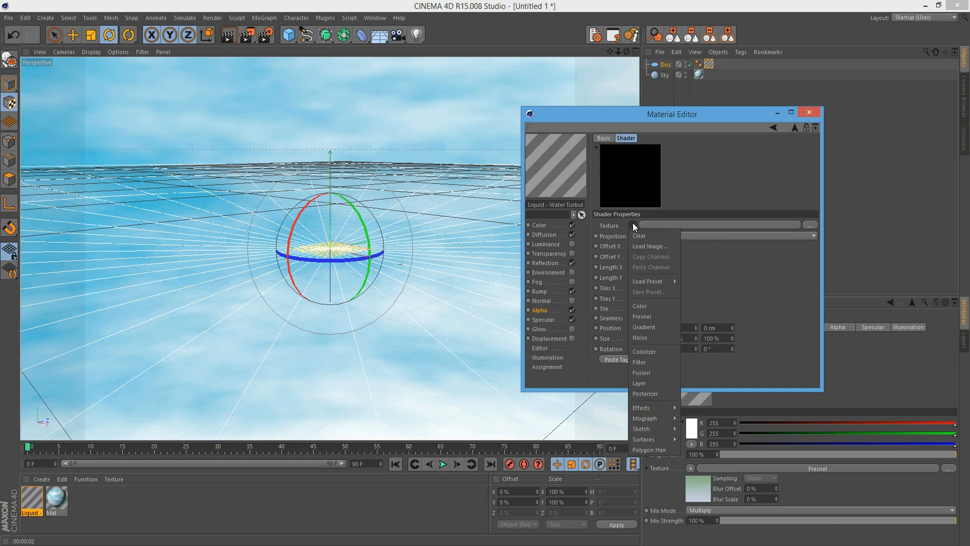
Step: Put a Gradient inside the Projector and set its Type to 2D - Circular
{"action": "left_click", "coordinate": [643, 327]}
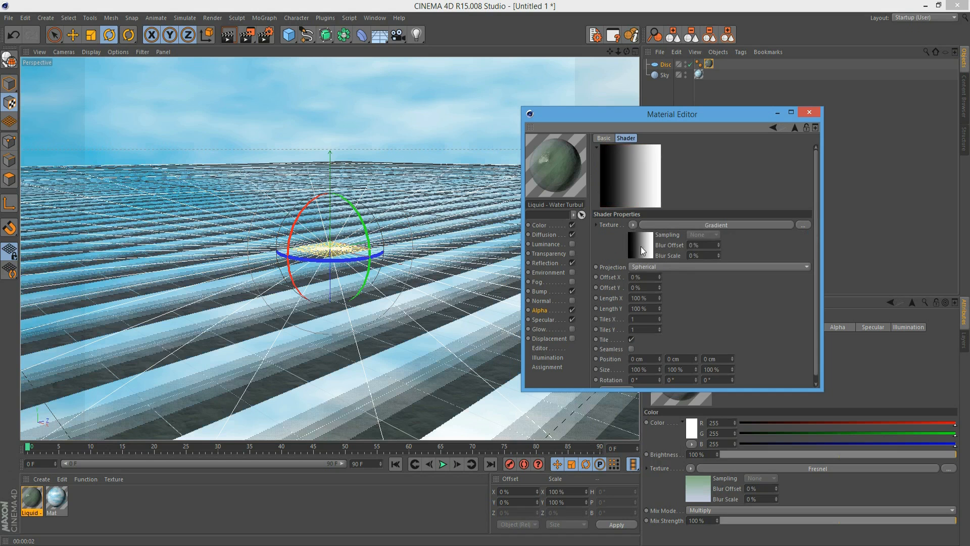
{"action": "left_click", "coordinate": [724, 241]}
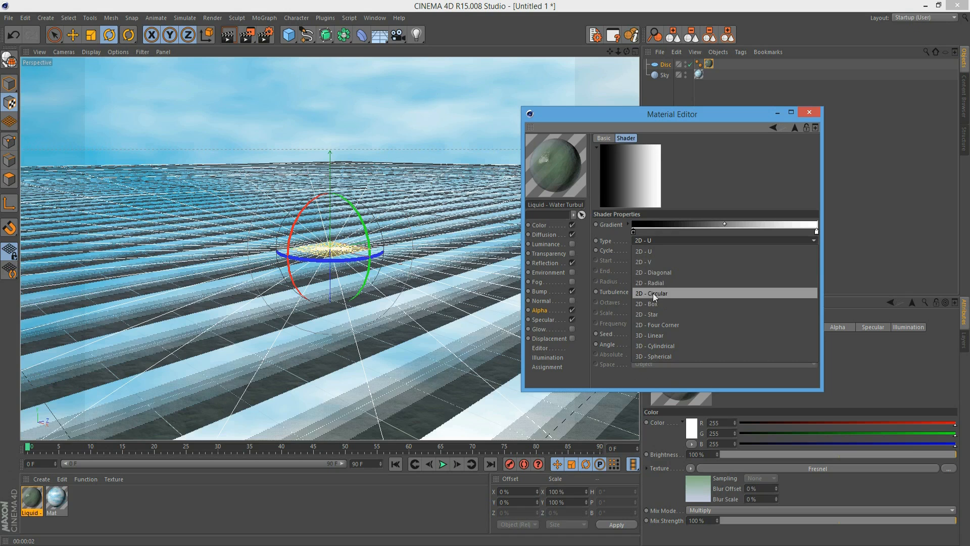
{"action": "left_click", "coordinate": [651, 293]}
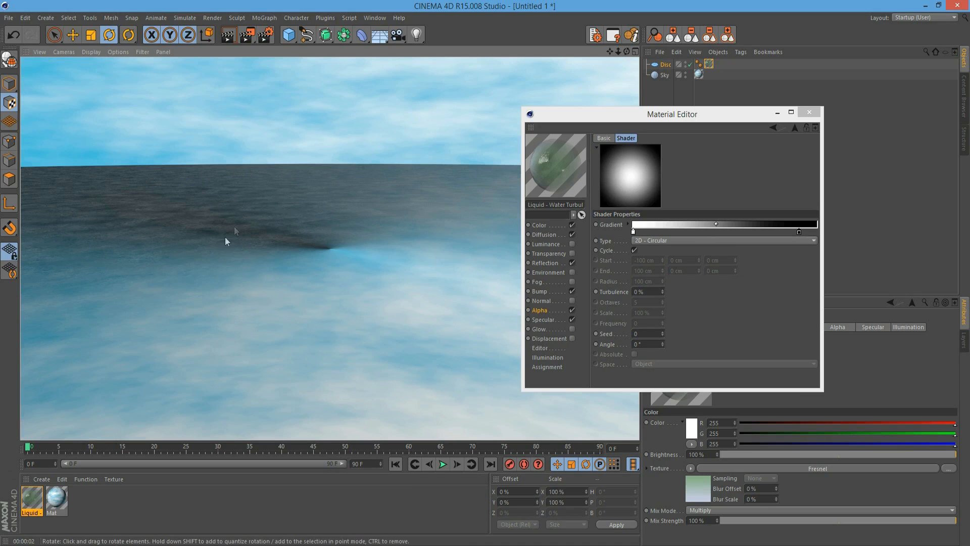
{"action": "mouse_move", "coordinate": [654, 244]}
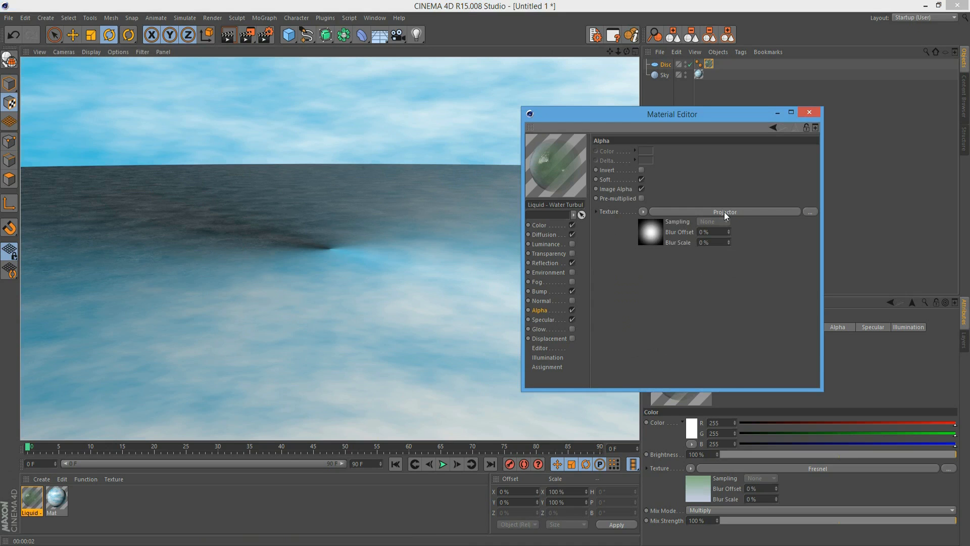
Step: Set the alpha Projector's Projection to Flat, rotated 90°
{"action": "left_click", "coordinate": [723, 211]}
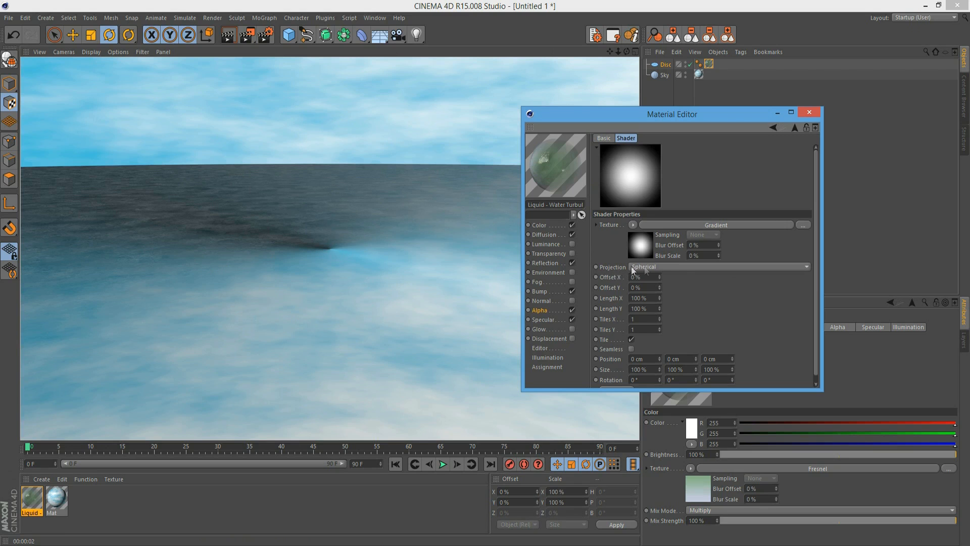
{"action": "left_click", "coordinate": [717, 266]}
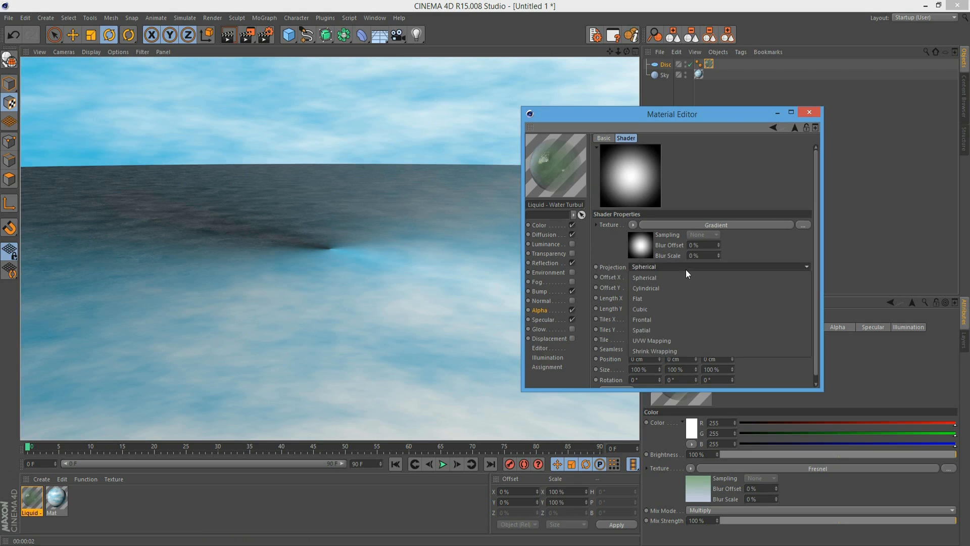
{"action": "left_click", "coordinate": [637, 299]}
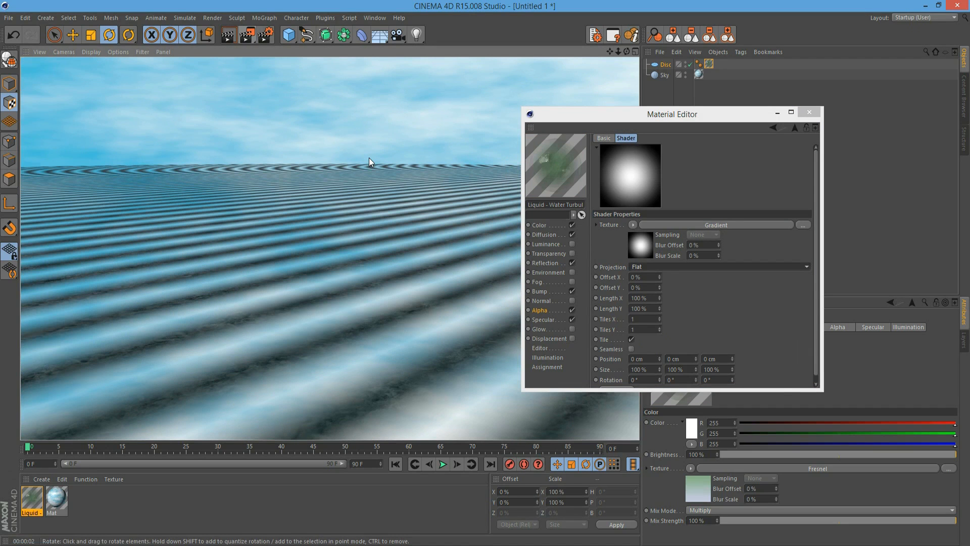
{"action": "mouse_move", "coordinate": [707, 309]}
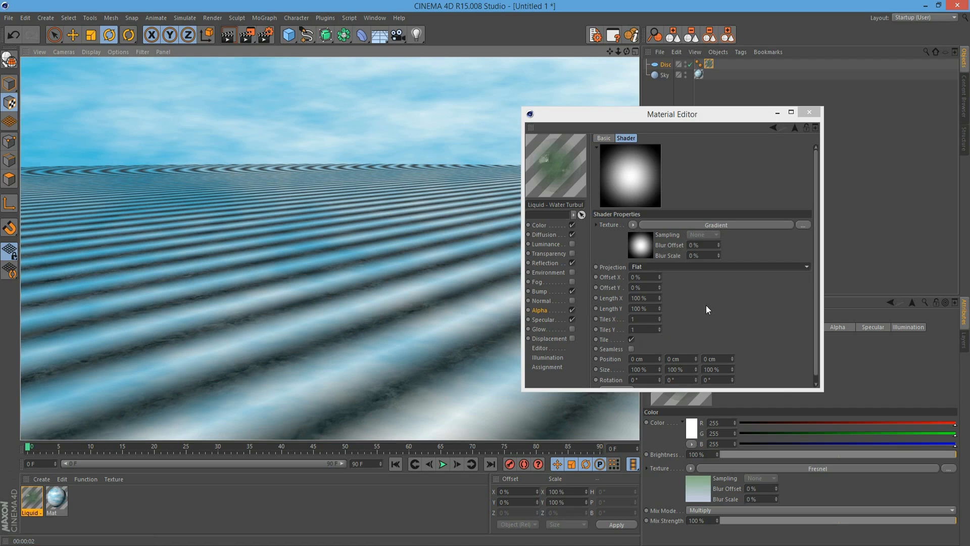
{"action": "mouse_move", "coordinate": [639, 248]}
{"action": "type", "text": "90"}
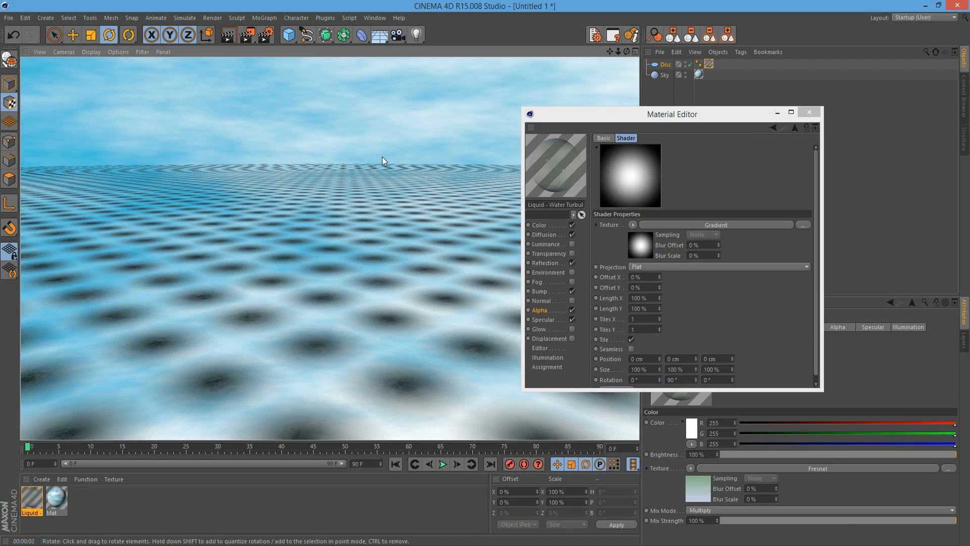
{"action": "mouse_move", "coordinate": [97, 232]}
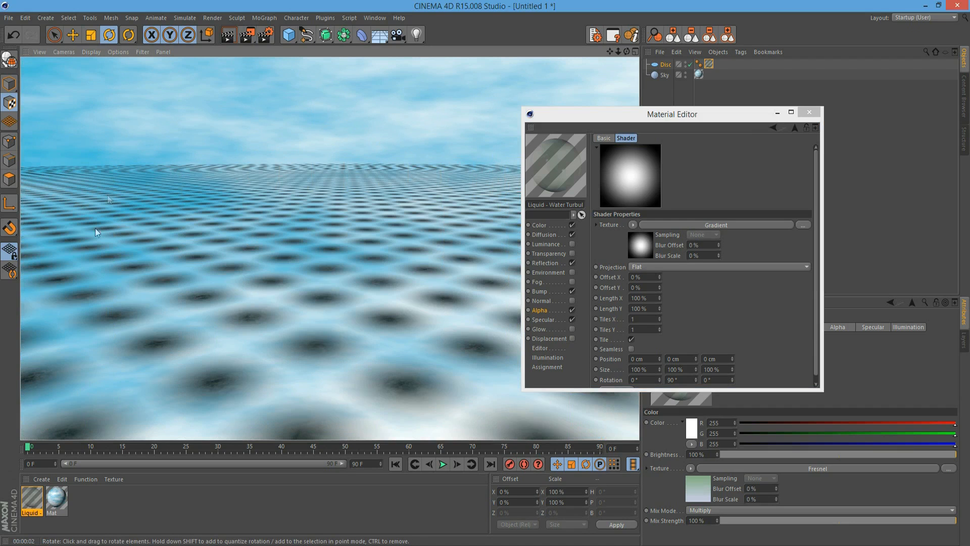
{"action": "mouse_move", "coordinate": [285, 363]}
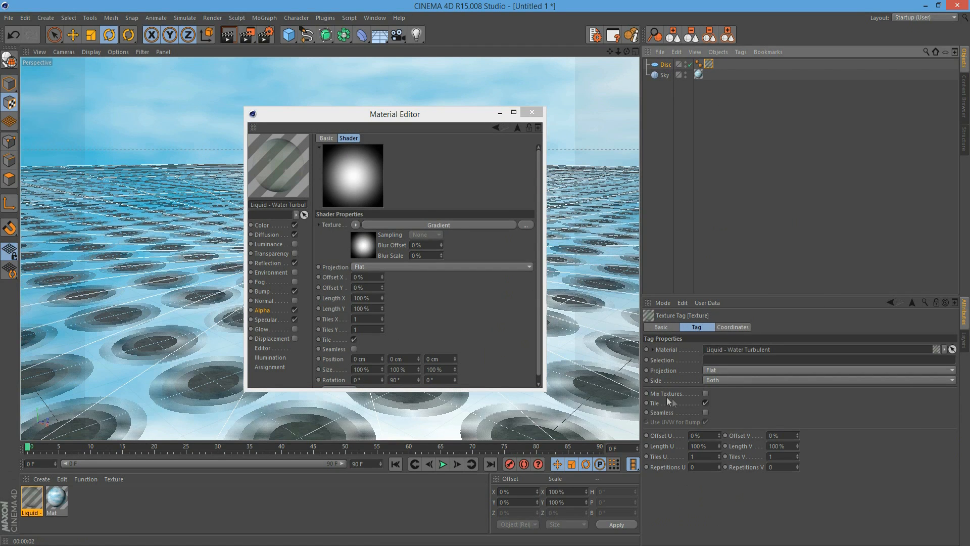
{"action": "mouse_move", "coordinate": [685, 404]}
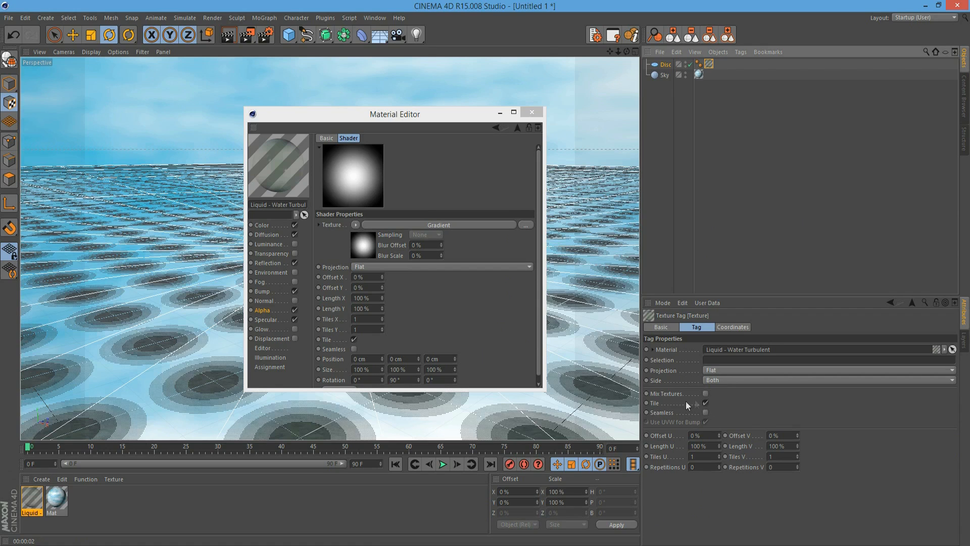
{"action": "mouse_move", "coordinate": [668, 408]}
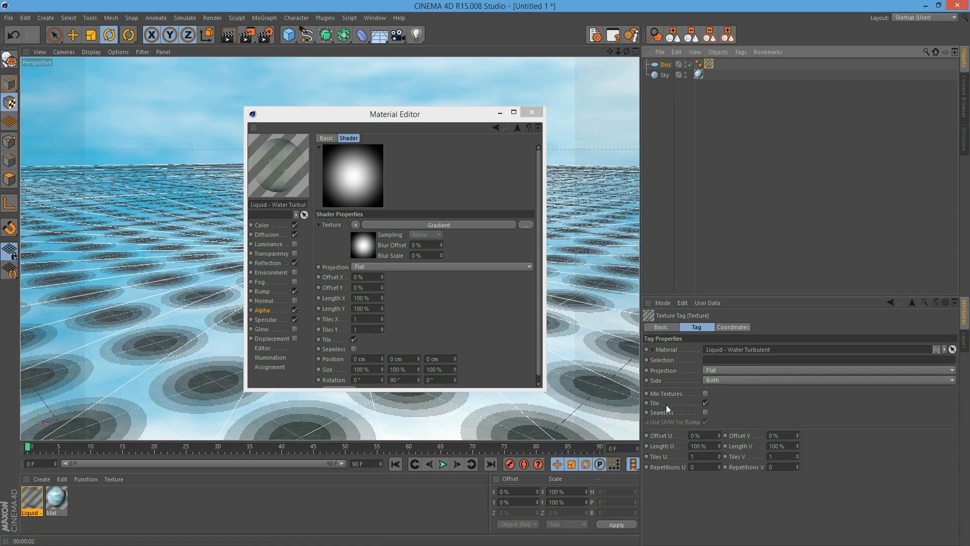
{"action": "mouse_move", "coordinate": [364, 73]}
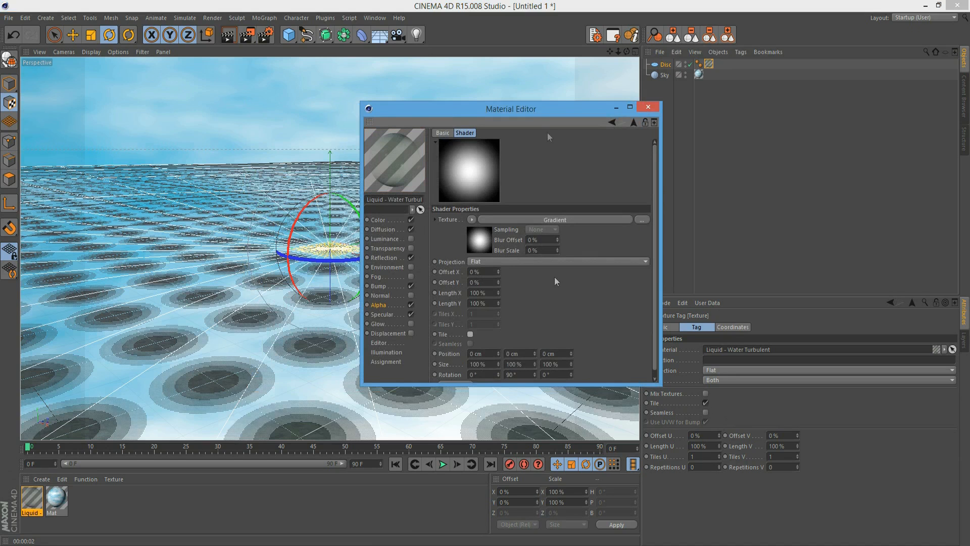
Step: Switch off the Projector's Tile and move the Material Editor aside to see the single spot
{"action": "left_click_drag", "start_coordinate": [511, 108], "coordinate": [679, 121]}
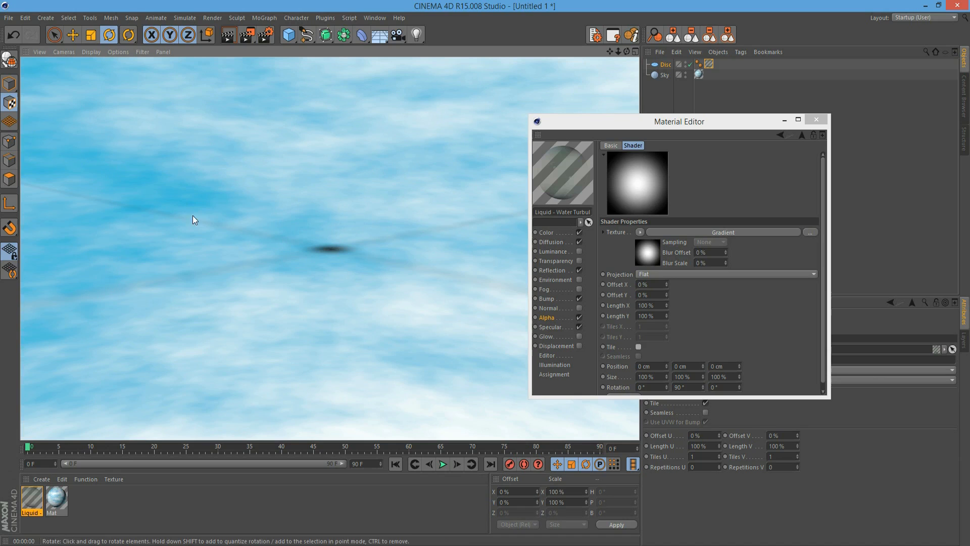
{"action": "mouse_move", "coordinate": [49, 293]}
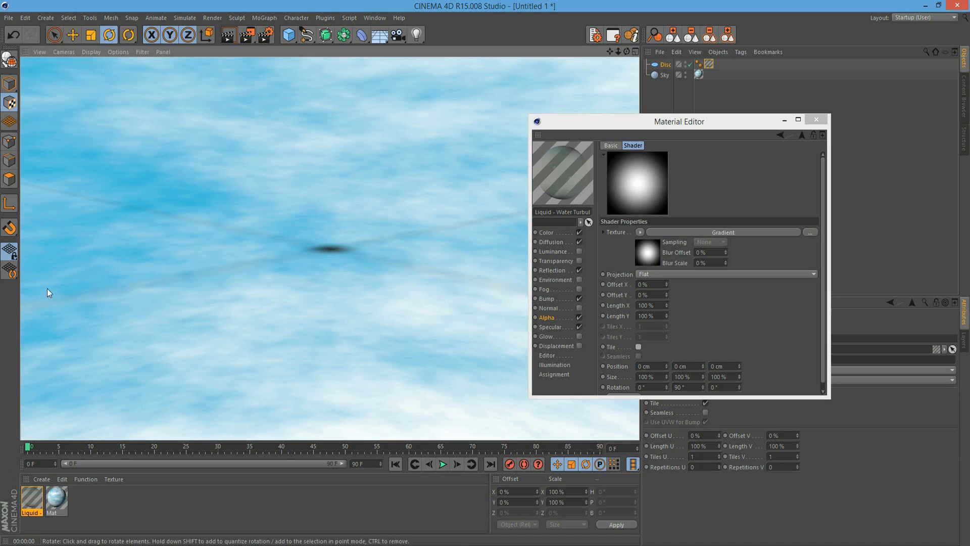
{"action": "mouse_move", "coordinate": [652, 254]}
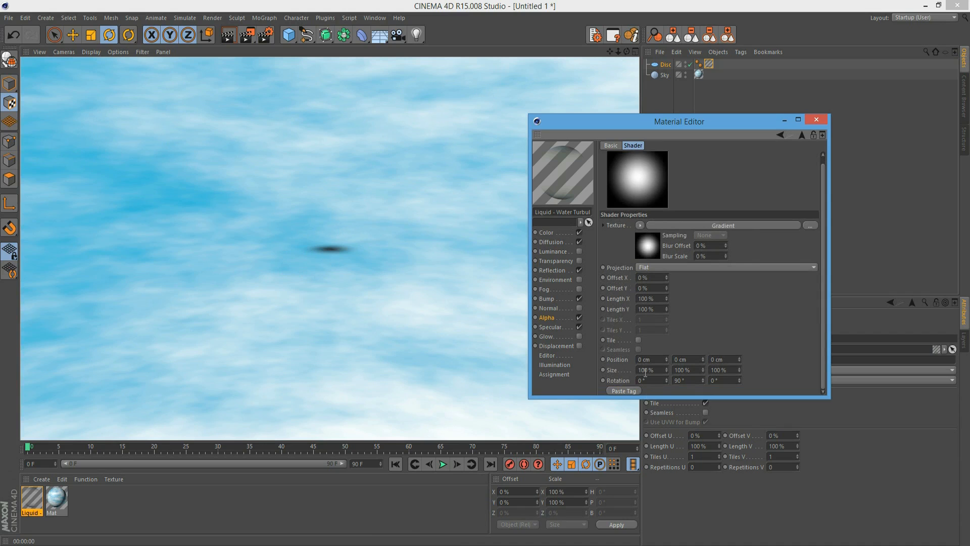
{"action": "mouse_move", "coordinate": [693, 347]}
{"action": "type", "text": "10000"}
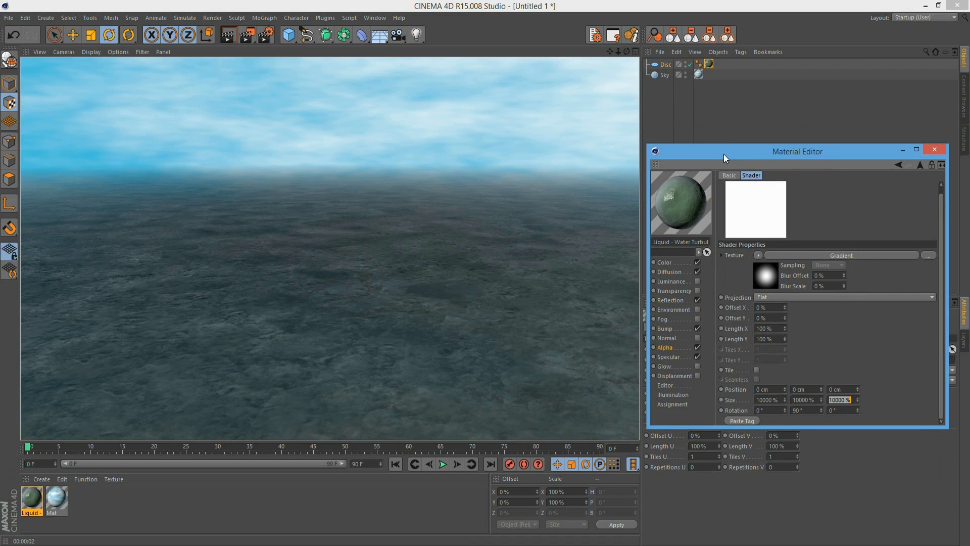
Step: Move the Material Editor over the viewport after scaling the alpha Projector to 10000%
{"action": "left_click_drag", "start_coordinate": [797, 150], "coordinate": [266, 231]}
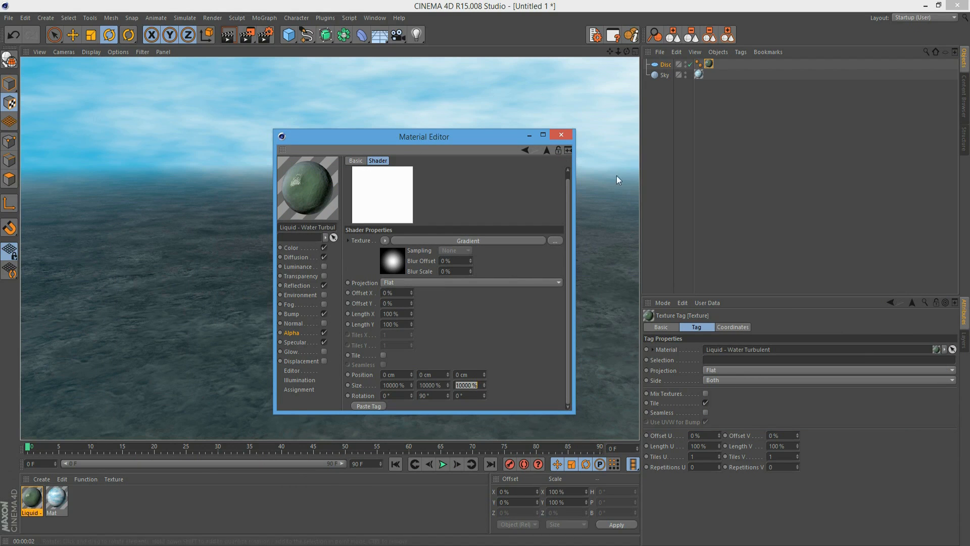
{"action": "mouse_move", "coordinate": [327, 283]}
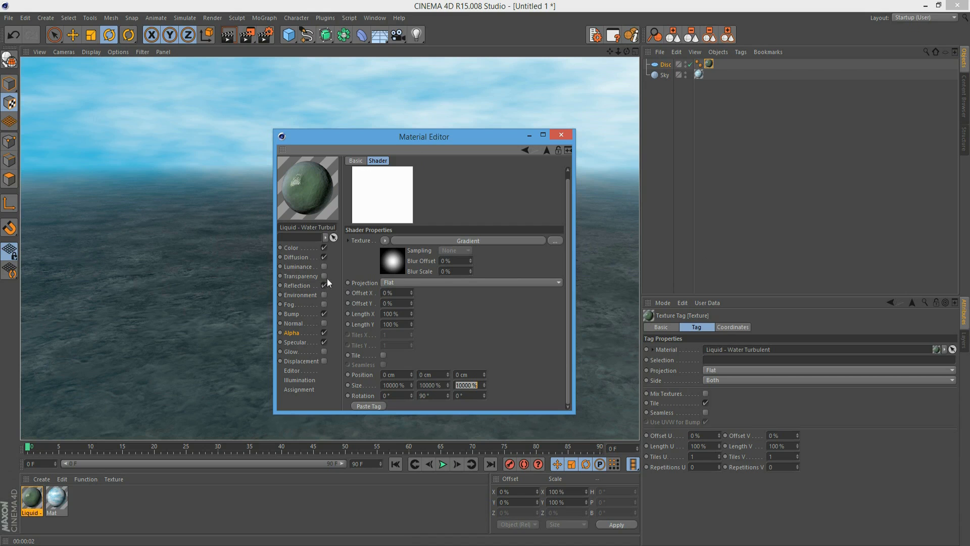
{"action": "left_click", "coordinate": [300, 276]}
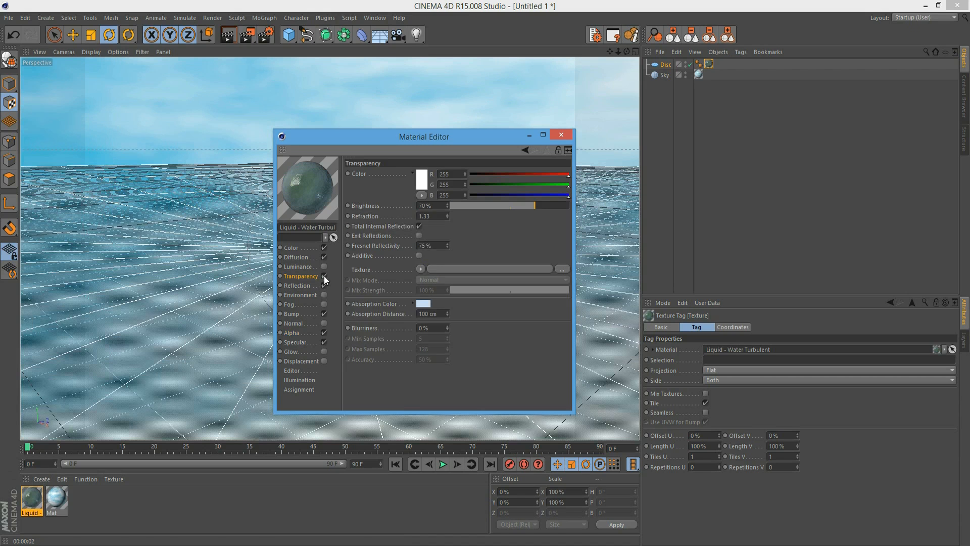
{"action": "mouse_move", "coordinate": [378, 140]}
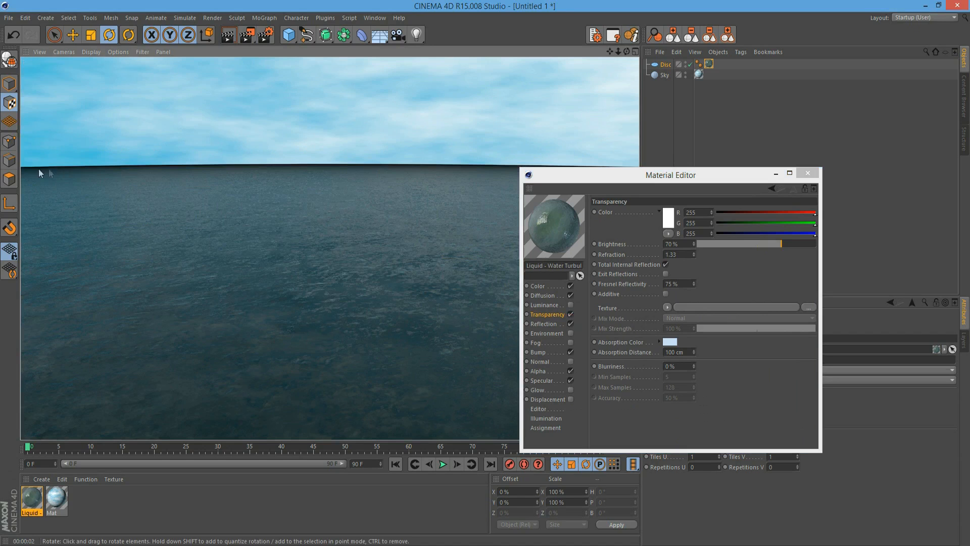
{"action": "mouse_move", "coordinate": [461, 179]}
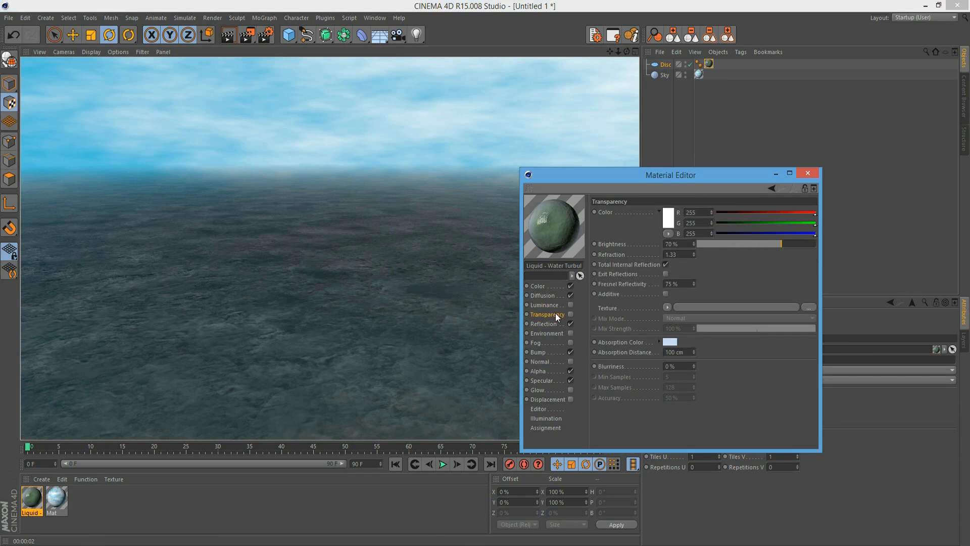
{"action": "left_click", "coordinate": [545, 304]}
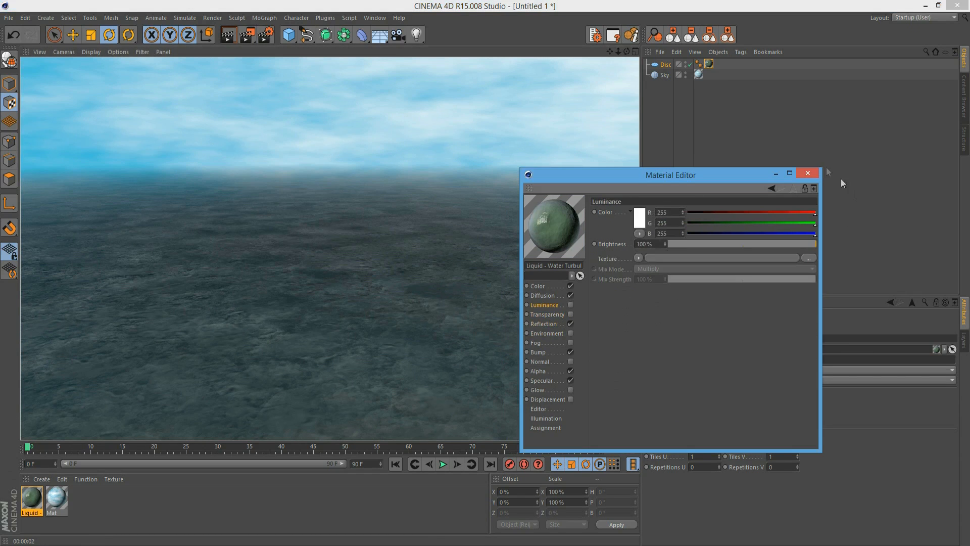
{"action": "mouse_move", "coordinate": [808, 180]}
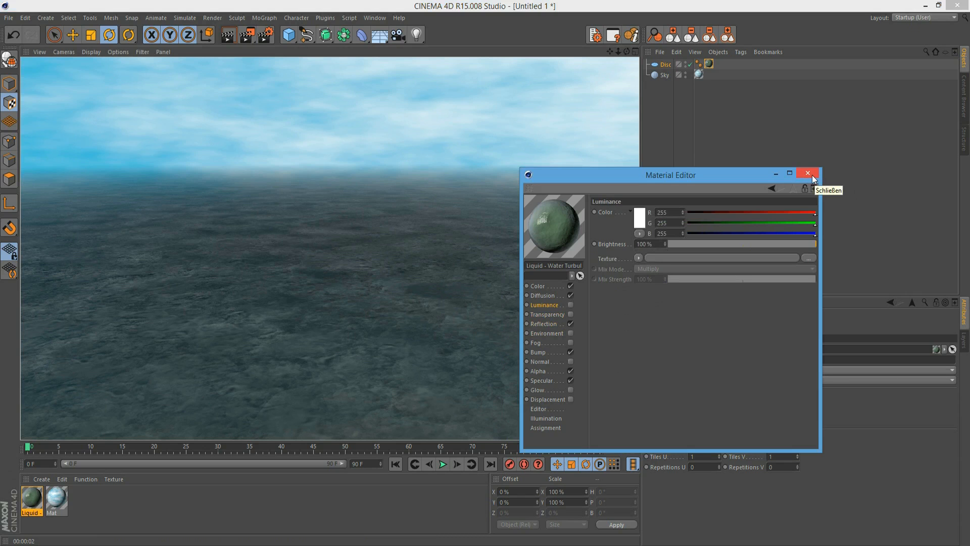
Step: Close the water material and give the new material a pure red colour (255,0,0)
{"action": "left_click", "coordinate": [807, 174]}
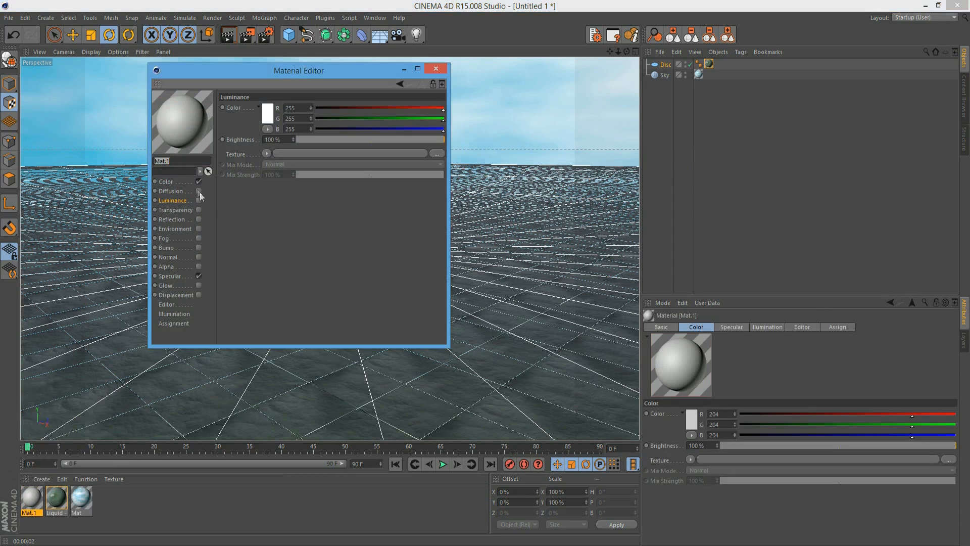
{"action": "left_click", "coordinate": [267, 109]}
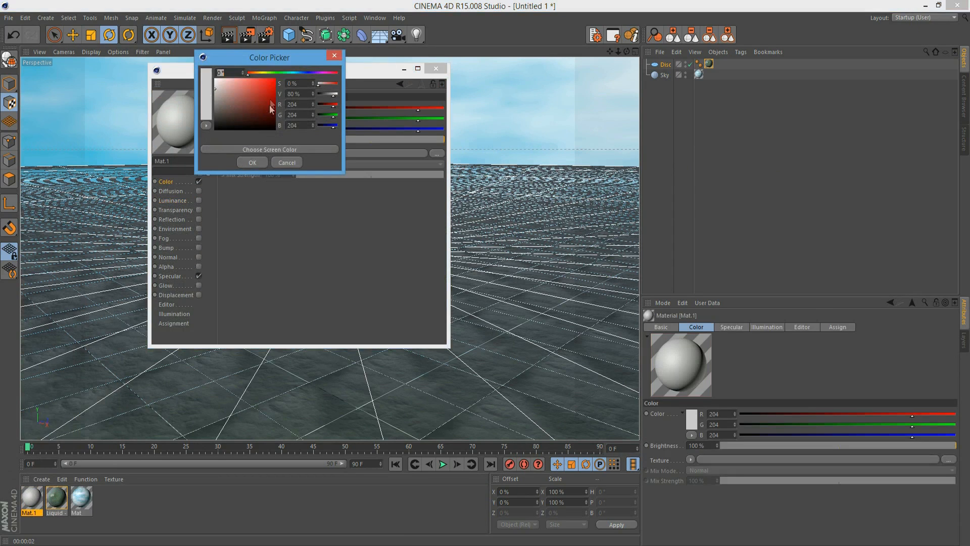
{"action": "left_click", "coordinate": [251, 161]}
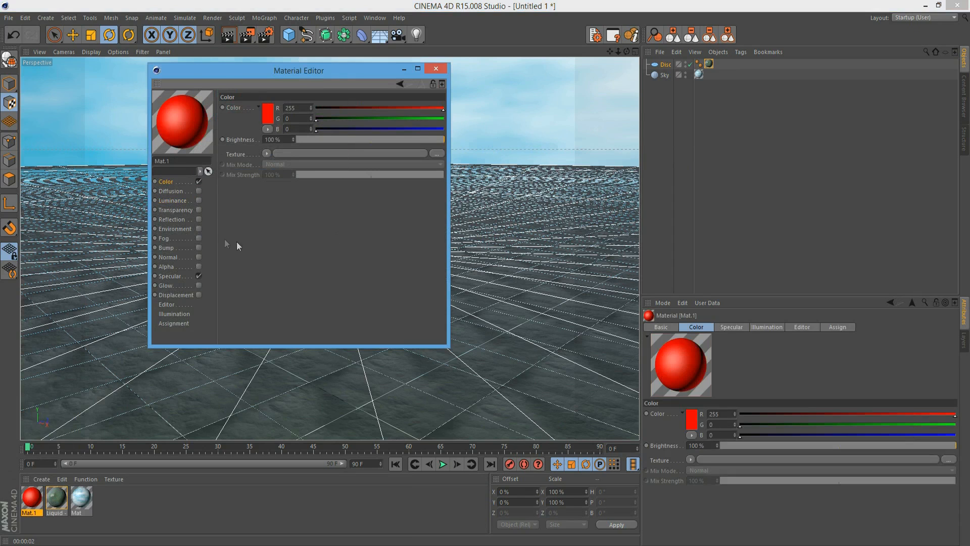
Step: Enable 60% transparency on the red material and preview a render of the view
{"action": "left_click", "coordinate": [175, 210]}
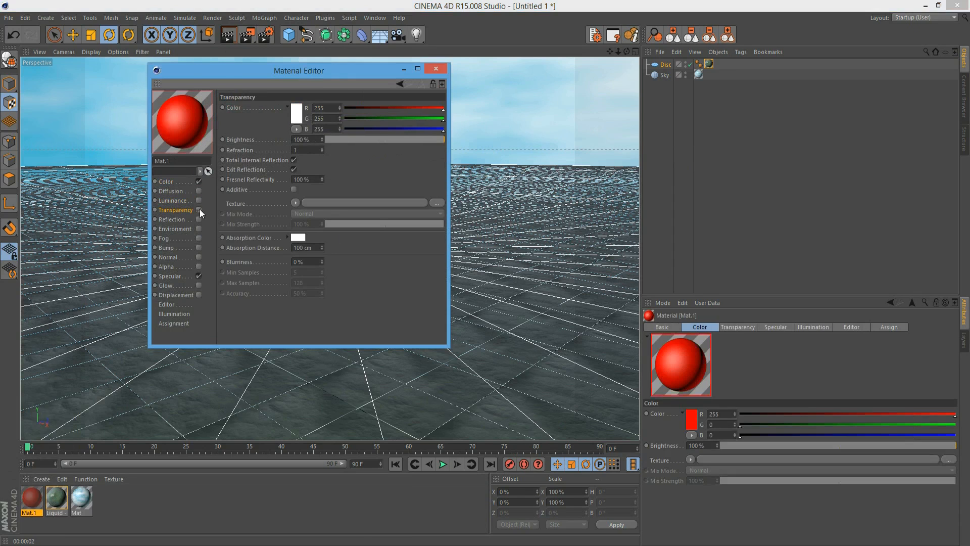
{"action": "left_click_drag", "start_coordinate": [442, 139], "coordinate": [391, 140]}
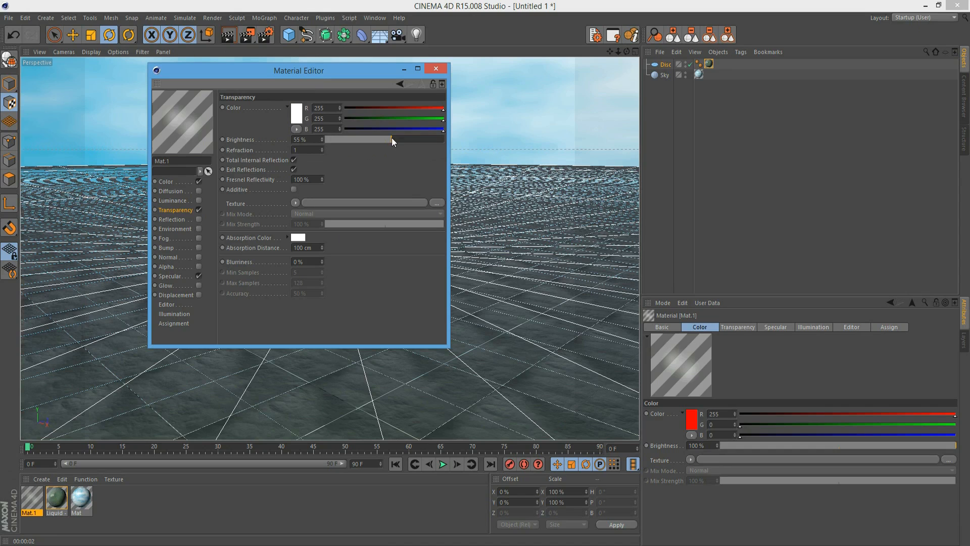
{"action": "left_click_drag", "start_coordinate": [377, 140], "coordinate": [401, 139]}
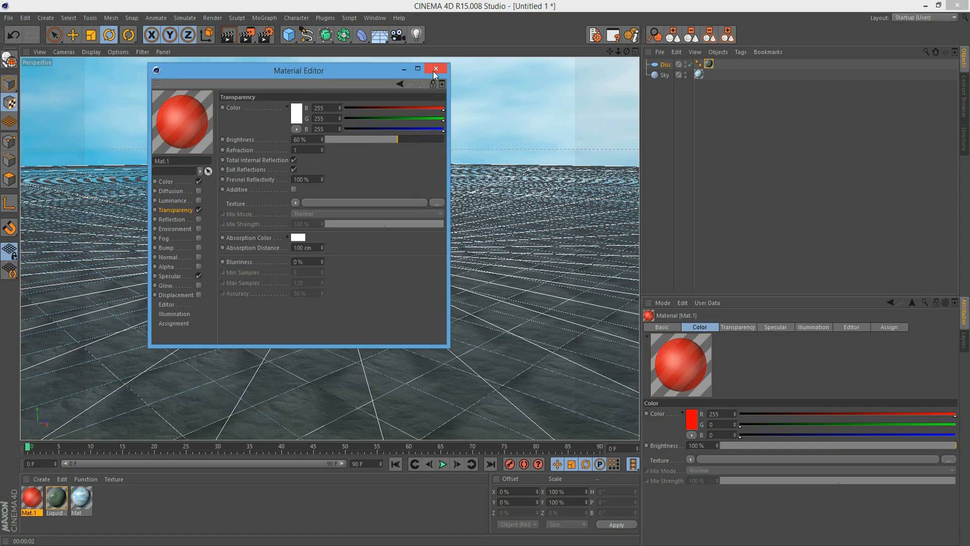
{"action": "mouse_move", "coordinate": [436, 69]}
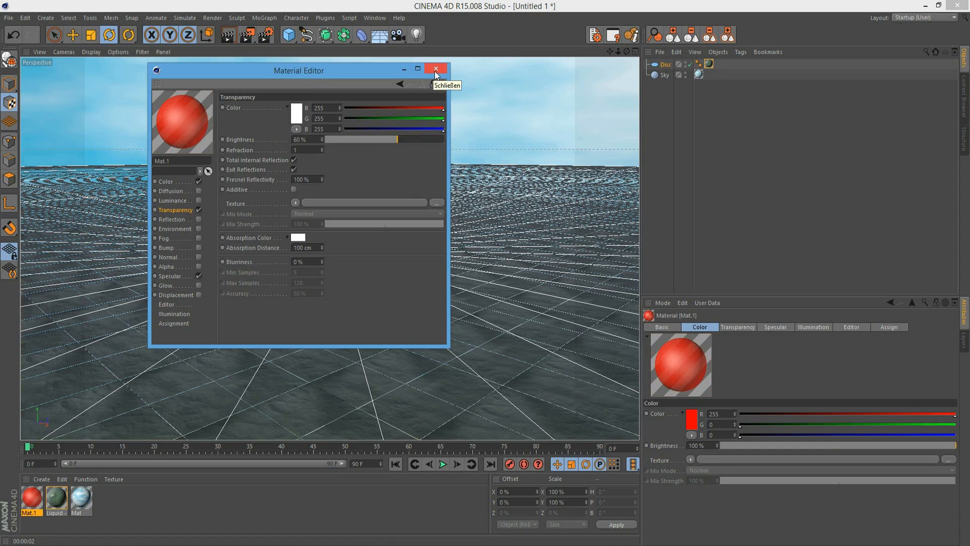
{"action": "left_click", "coordinate": [435, 69]}
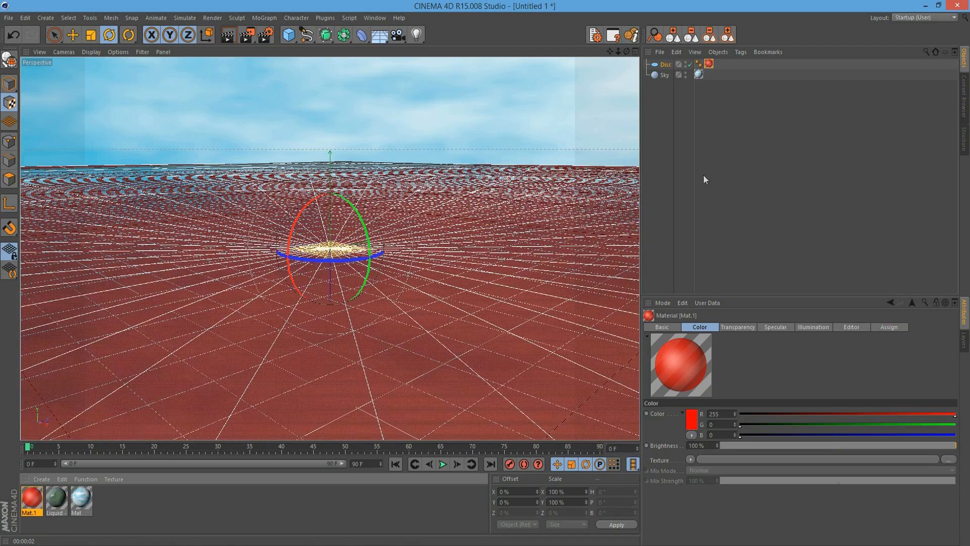
{"action": "left_click", "coordinate": [229, 35]}
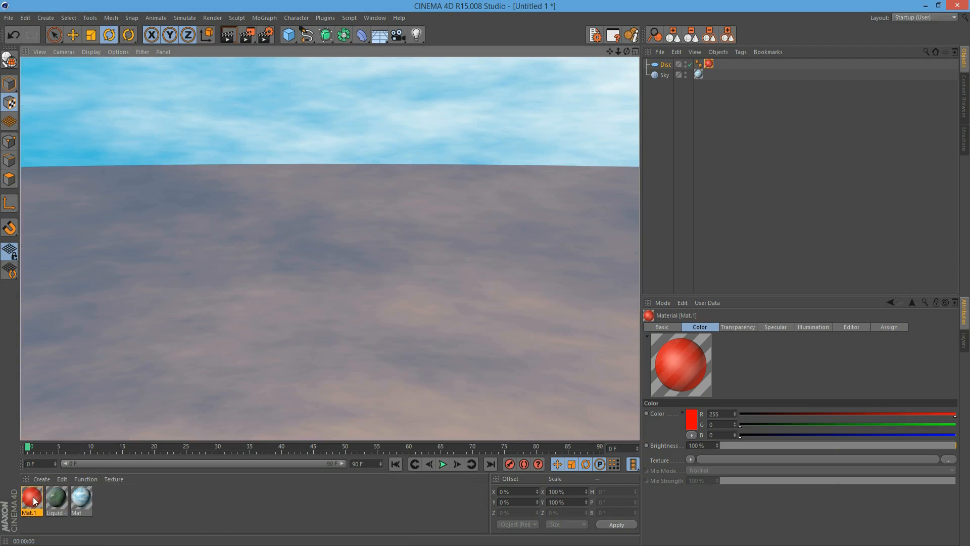
Step: Enable the red material's Alpha channel driven by a Projector shader
{"action": "double_click", "coordinate": [31, 498]}
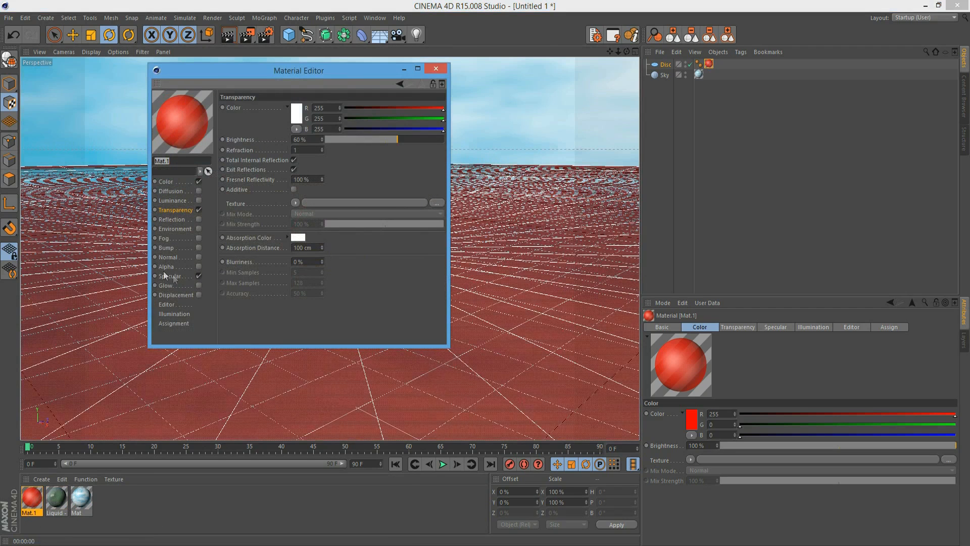
{"action": "left_click", "coordinate": [167, 267]}
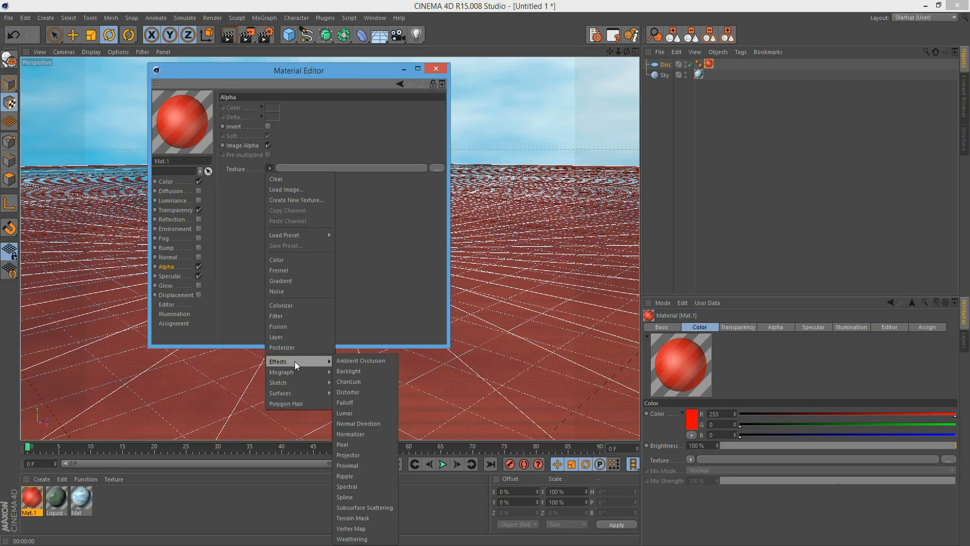
{"action": "mouse_move", "coordinate": [363, 392]}
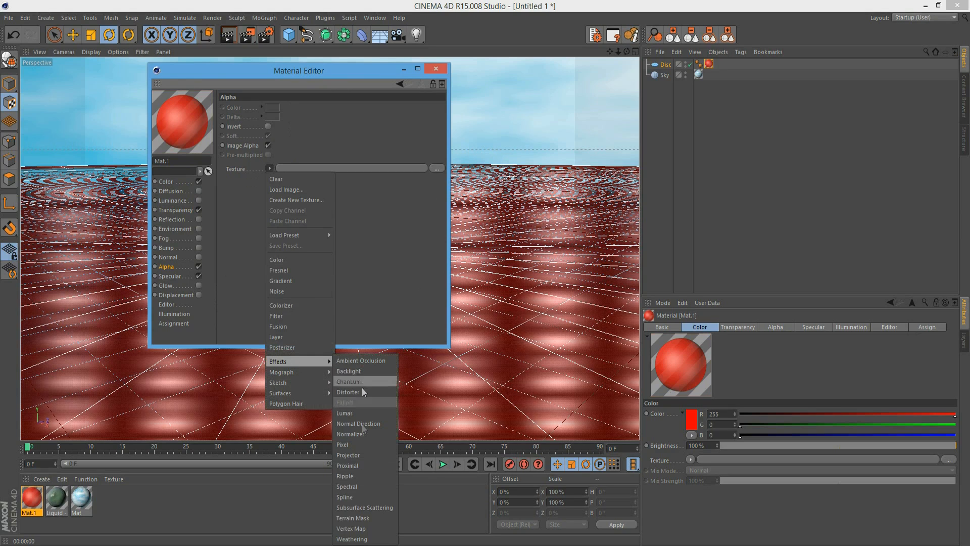
{"action": "left_click", "coordinate": [348, 455]}
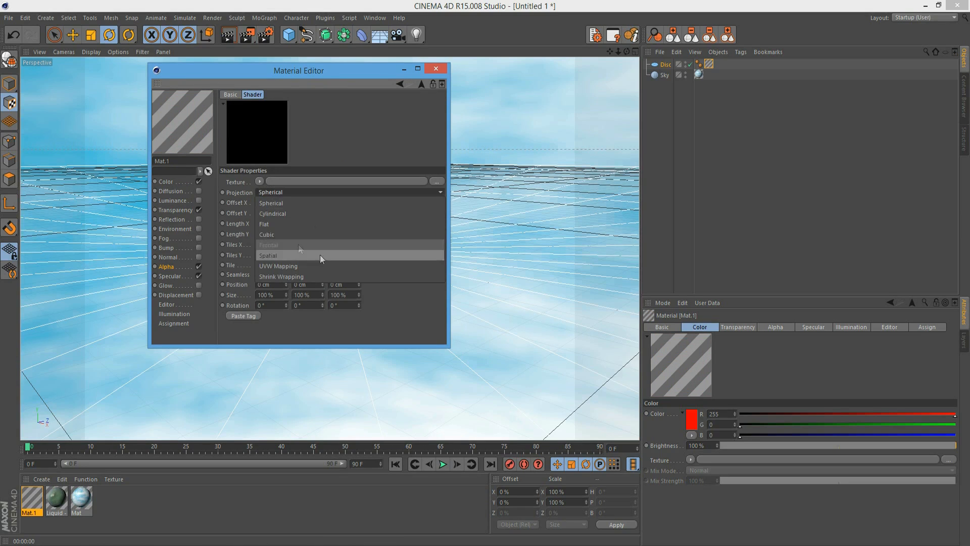
{"action": "mouse_move", "coordinate": [279, 244]}
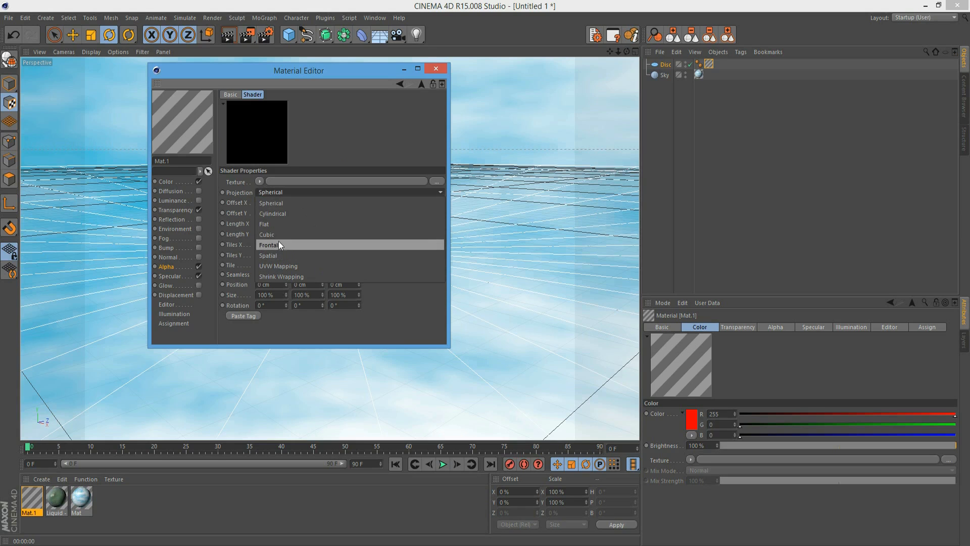
Step: Set the Projector to Flat projection and load a Gradient inside it
{"action": "left_click", "coordinate": [266, 224]}
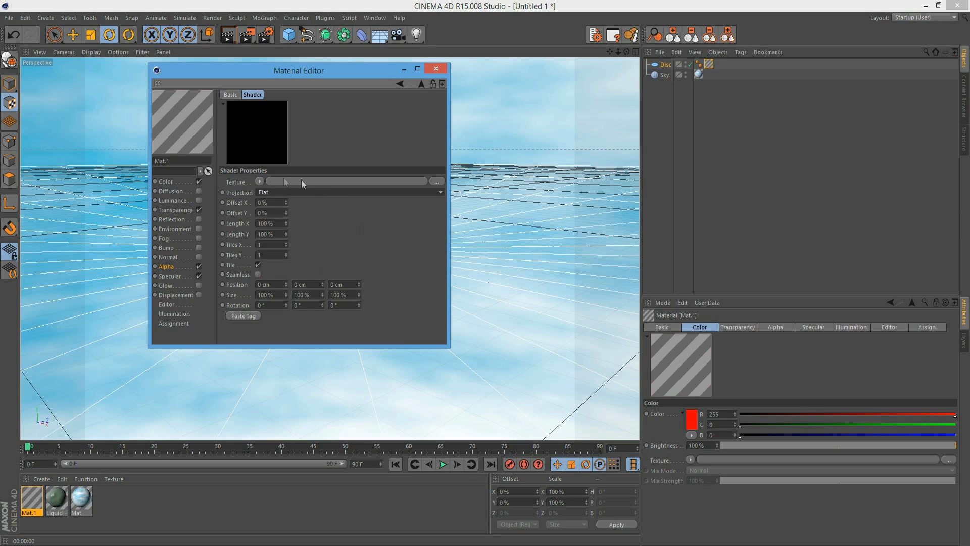
{"action": "left_click", "coordinate": [260, 182]}
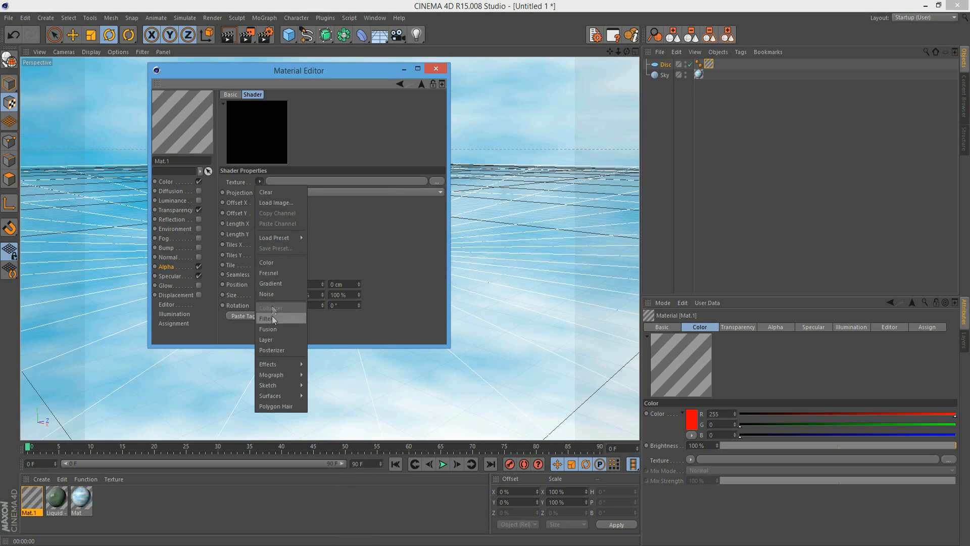
{"action": "left_click", "coordinate": [270, 283]}
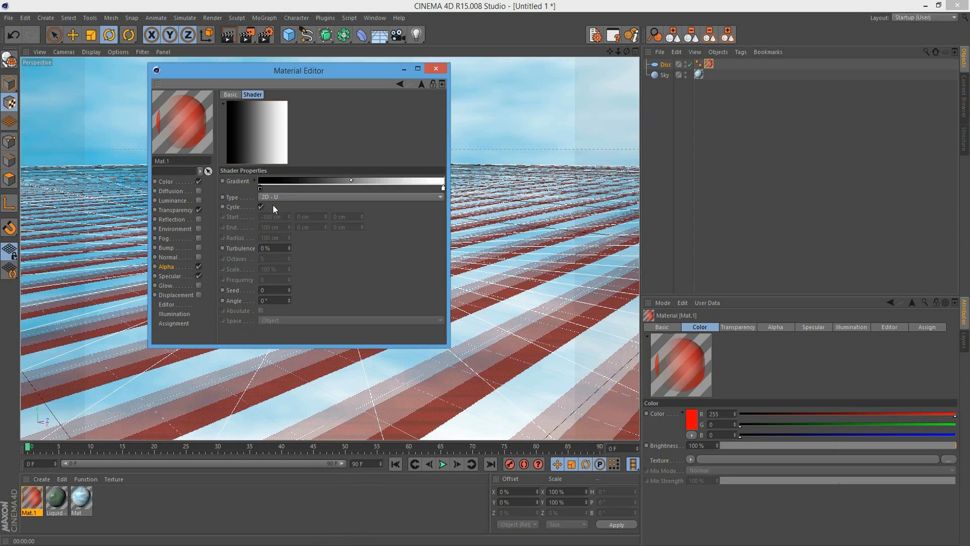
Step: Set the gradient type to 2D - Circular and turn the projector to 90°
{"action": "left_click", "coordinate": [350, 197]}
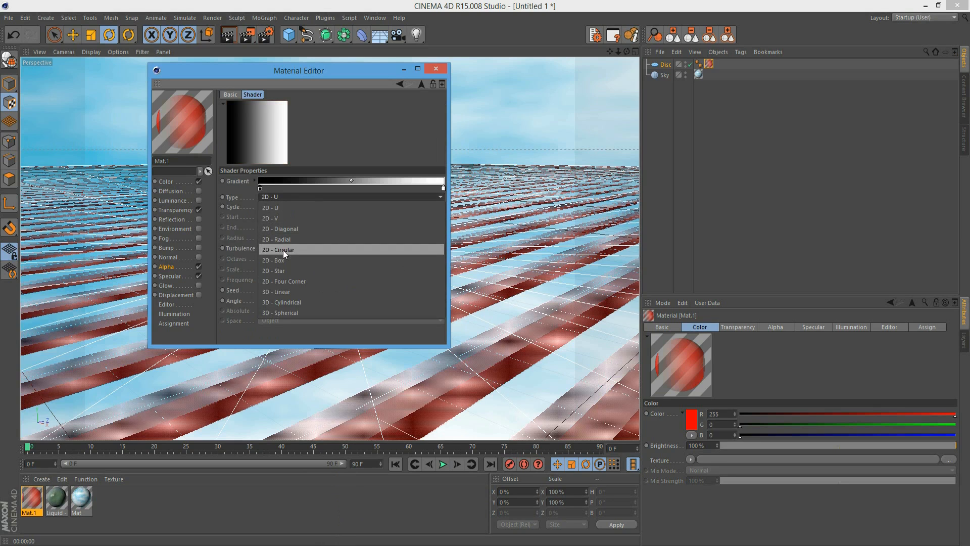
{"action": "left_click", "coordinate": [278, 248]}
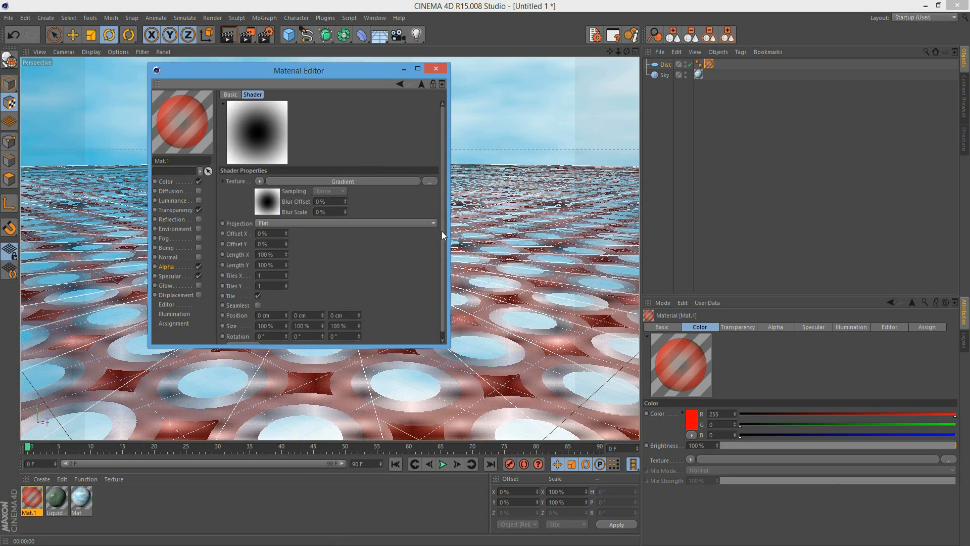
{"action": "left_click_drag", "start_coordinate": [297, 70], "coordinate": [623, 102]}
{"action": "type", "text": "90"}
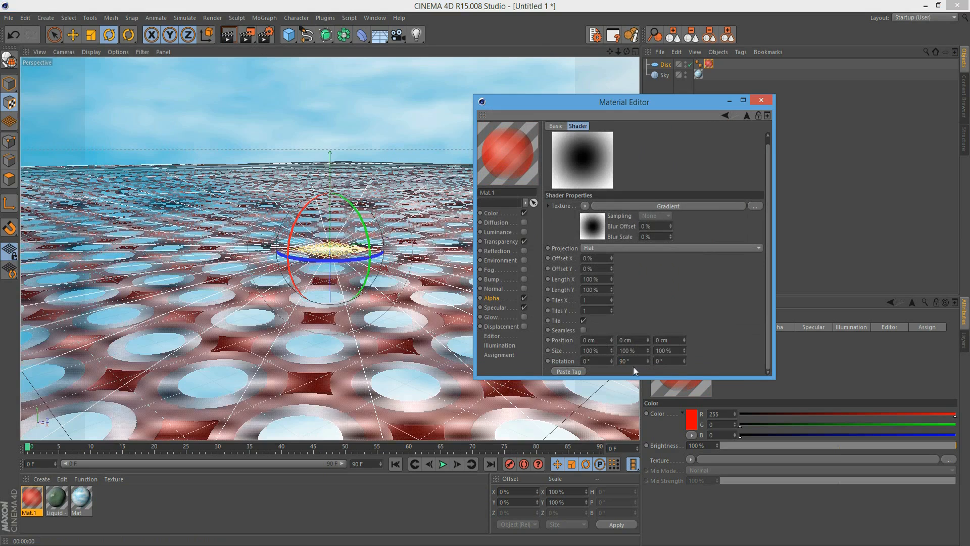
{"action": "left_click", "coordinate": [591, 350]}
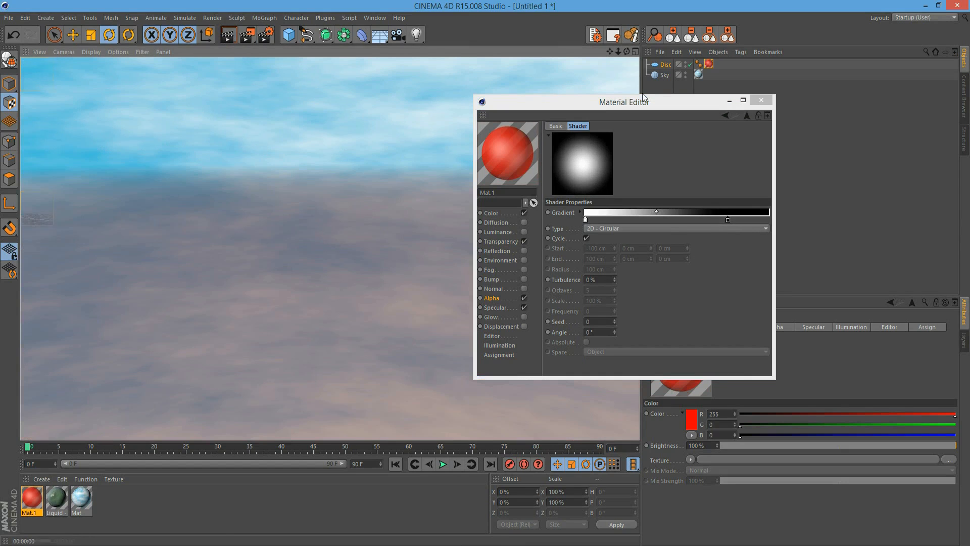
Step: Close the red material's editor and bring up the Liquid - Water Turbulent material for editing
{"action": "left_click_drag", "start_coordinate": [624, 101], "coordinate": [818, 137]}
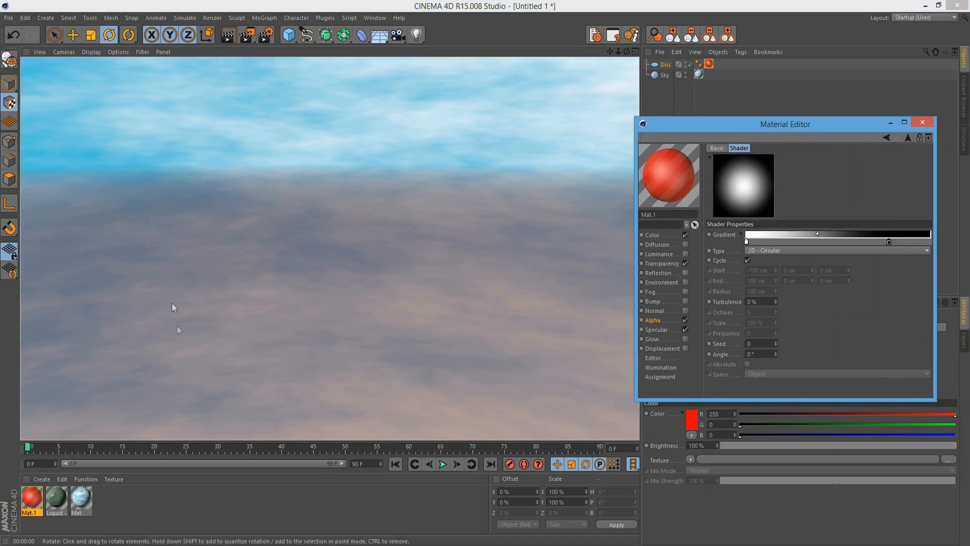
{"action": "mouse_move", "coordinate": [423, 172]}
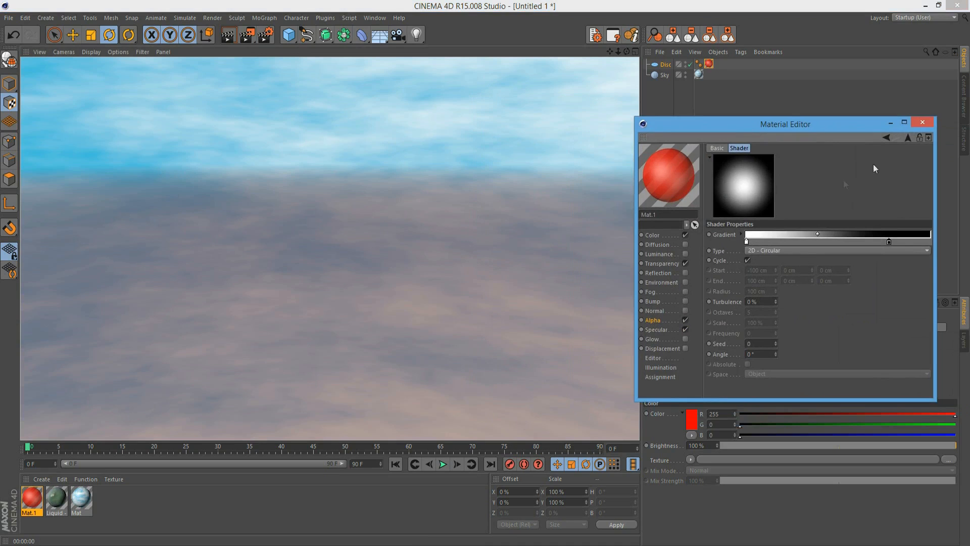
{"action": "mouse_move", "coordinate": [923, 122]}
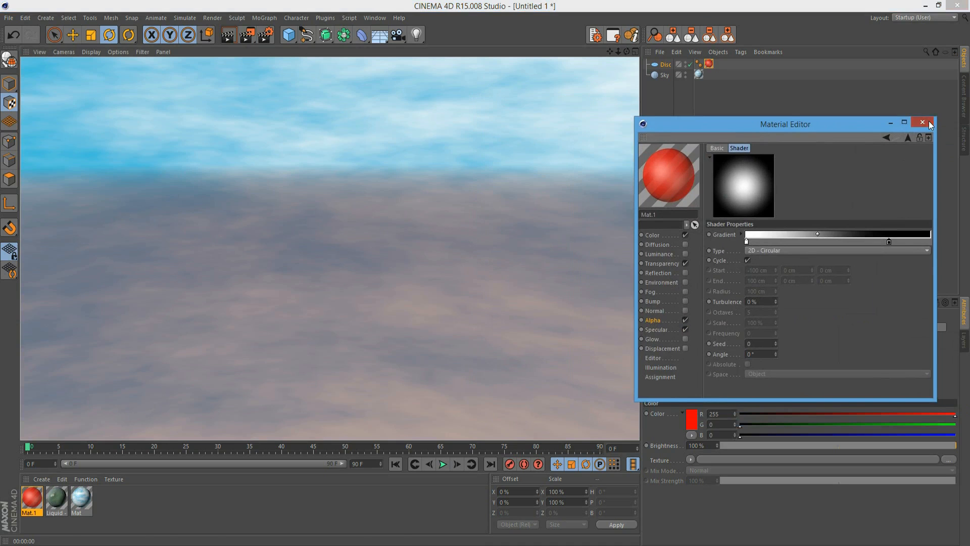
{"action": "left_click", "coordinate": [921, 122]}
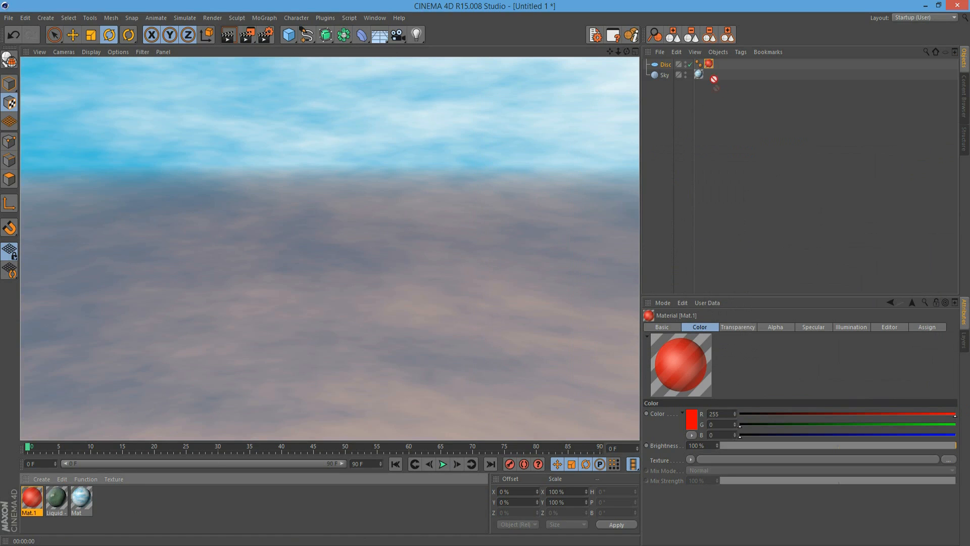
{"action": "double_click", "coordinate": [56, 500]}
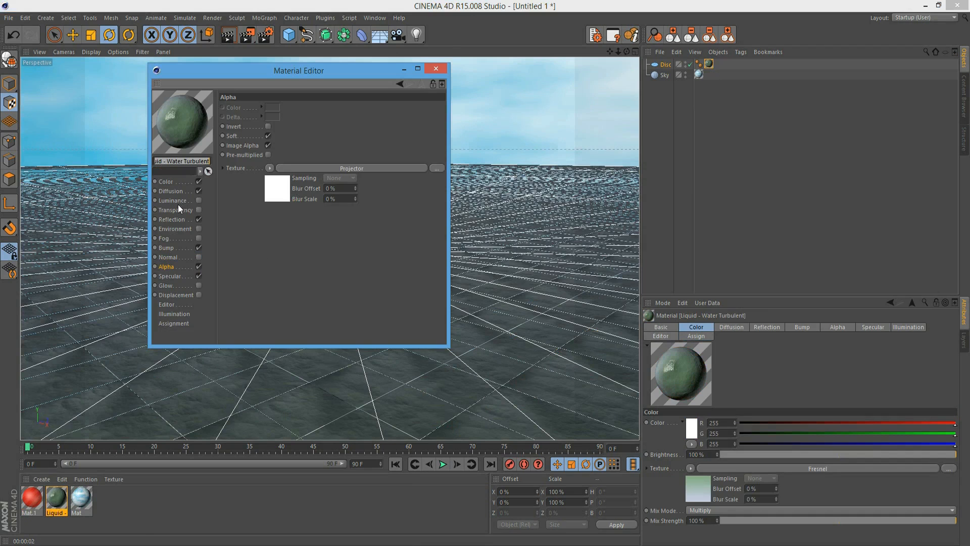
Step: Test the water material's Transparency at 70% brightness against the render, moving the editor aside
{"action": "left_click", "coordinate": [176, 209]}
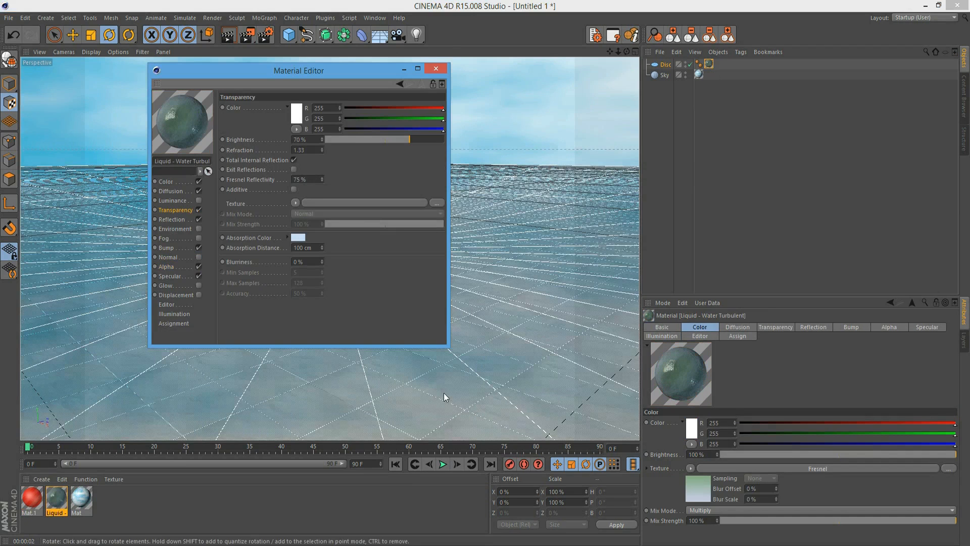
{"action": "mouse_move", "coordinate": [402, 342]}
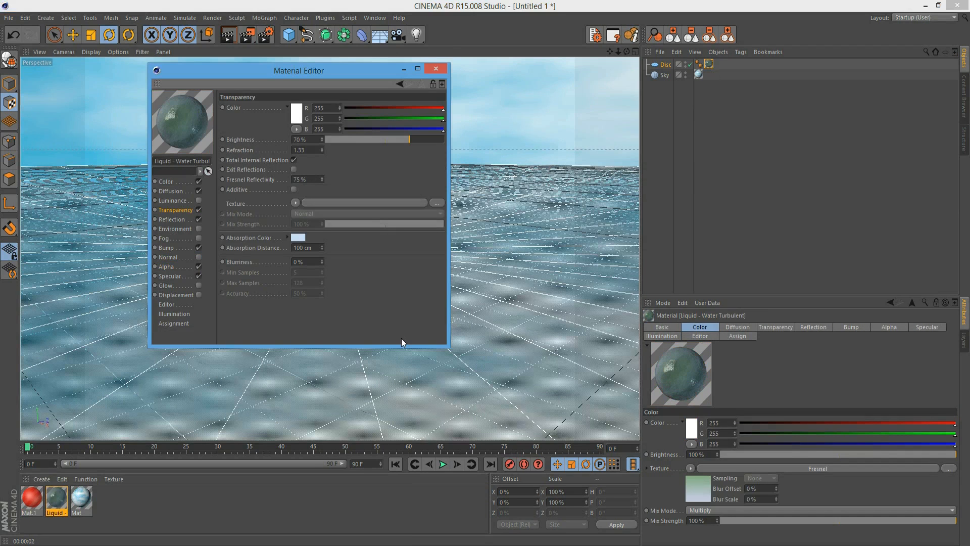
{"action": "mouse_move", "coordinate": [268, 157]}
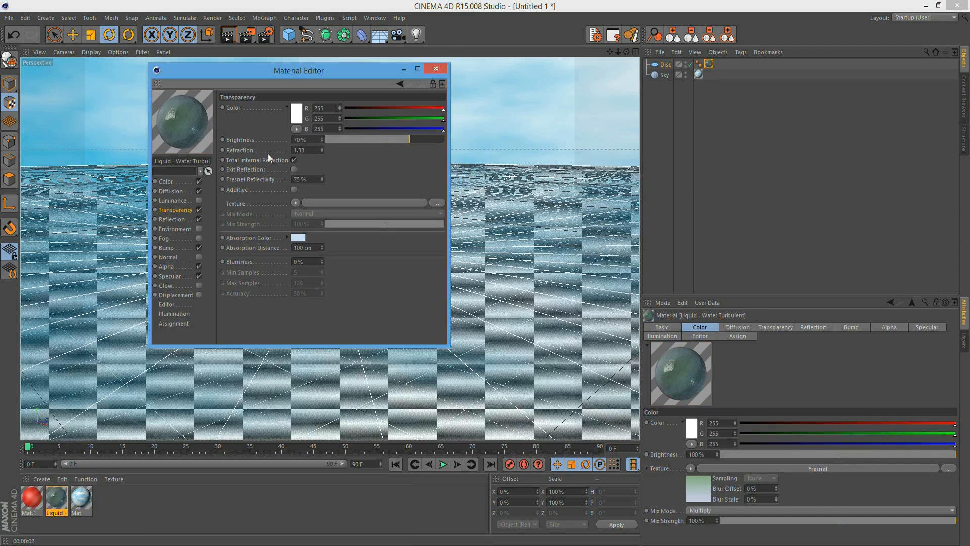
{"action": "mouse_move", "coordinate": [288, 216]}
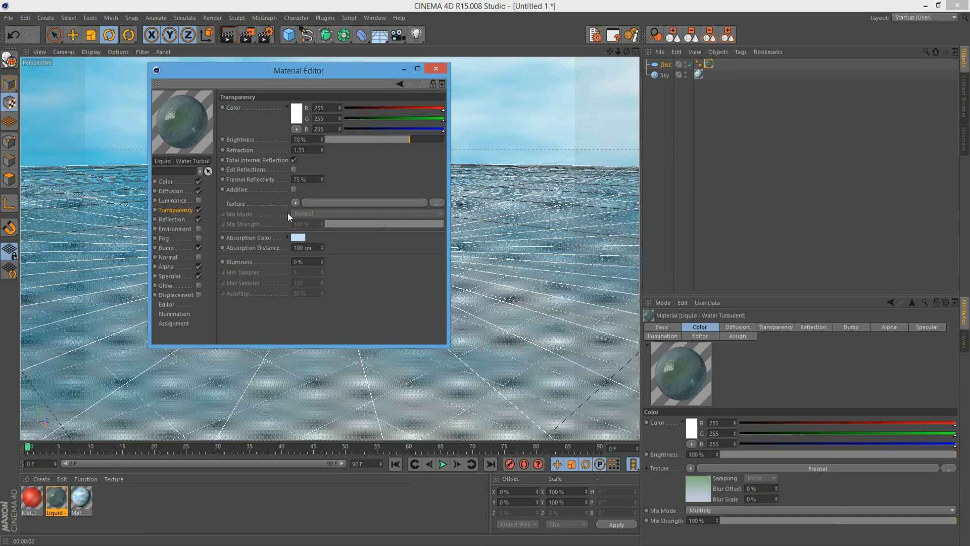
{"action": "left_click_drag", "start_coordinate": [298, 70], "coordinate": [458, 144]}
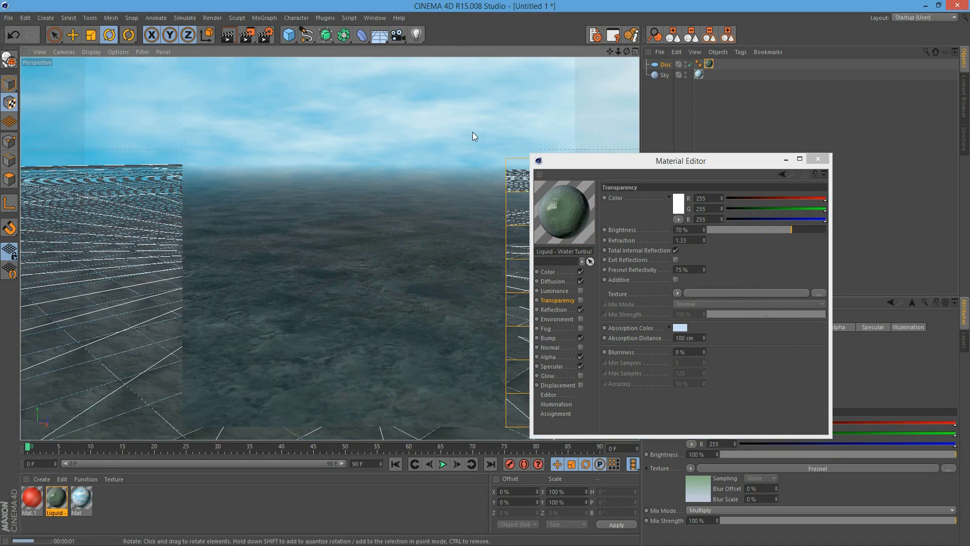
{"action": "left_click_drag", "start_coordinate": [680, 160], "coordinate": [695, 279]}
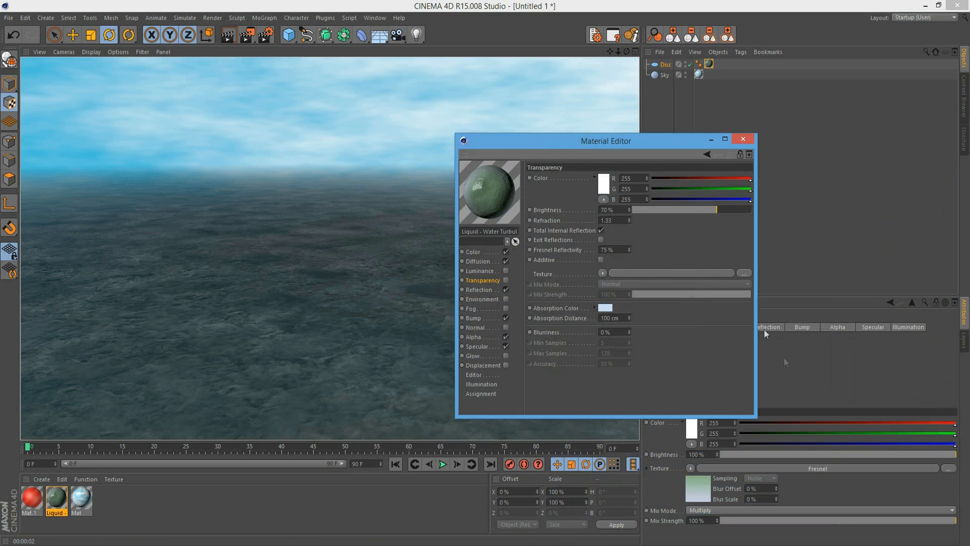
{"action": "left_click_drag", "start_coordinate": [605, 140], "coordinate": [705, 162]}
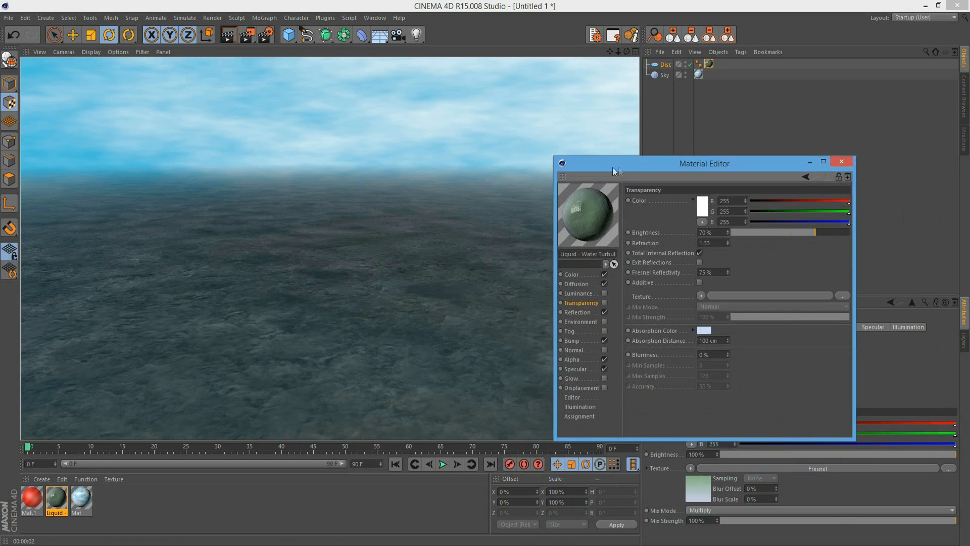
{"action": "mouse_move", "coordinate": [639, 333]}
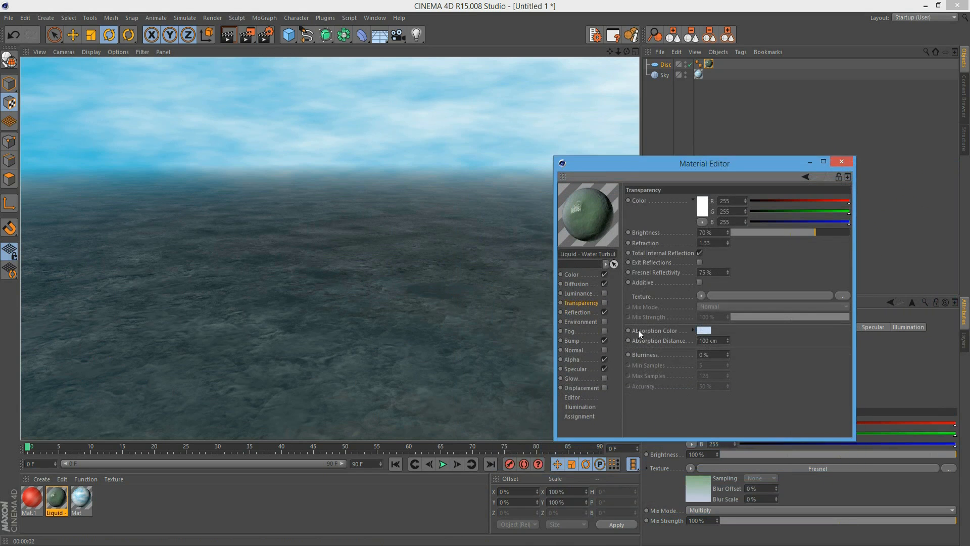